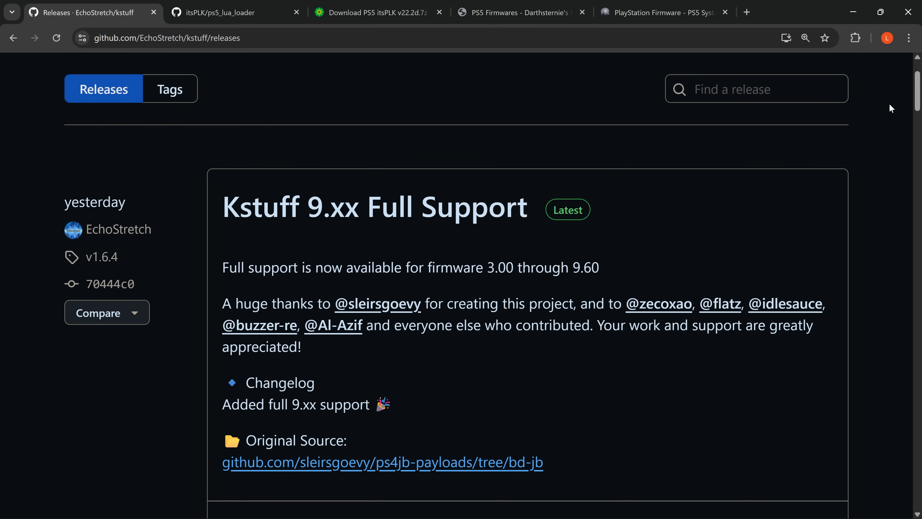
# Step: Pick out the supported firmware version 9.60 and read further down the page
pyautogui.doubleClick(586, 267)
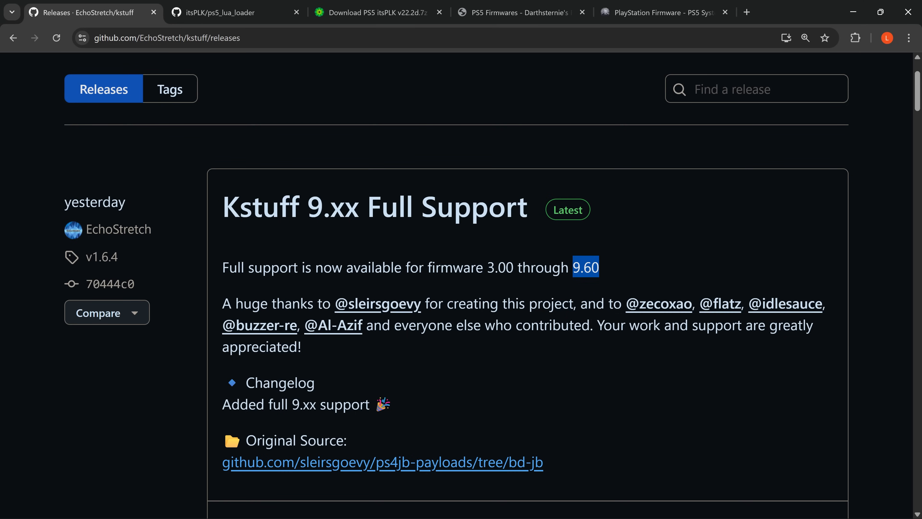
pyautogui.scroll(-3)
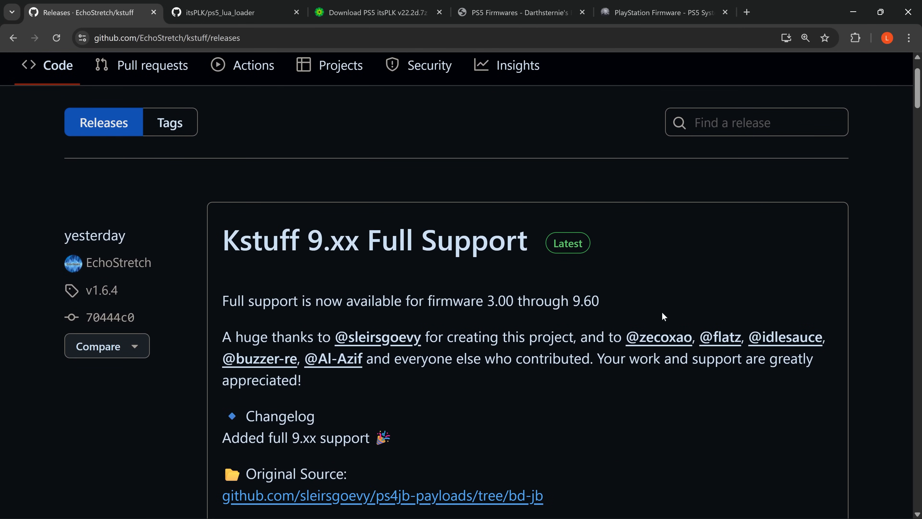
pyautogui.moveTo(664, 331)
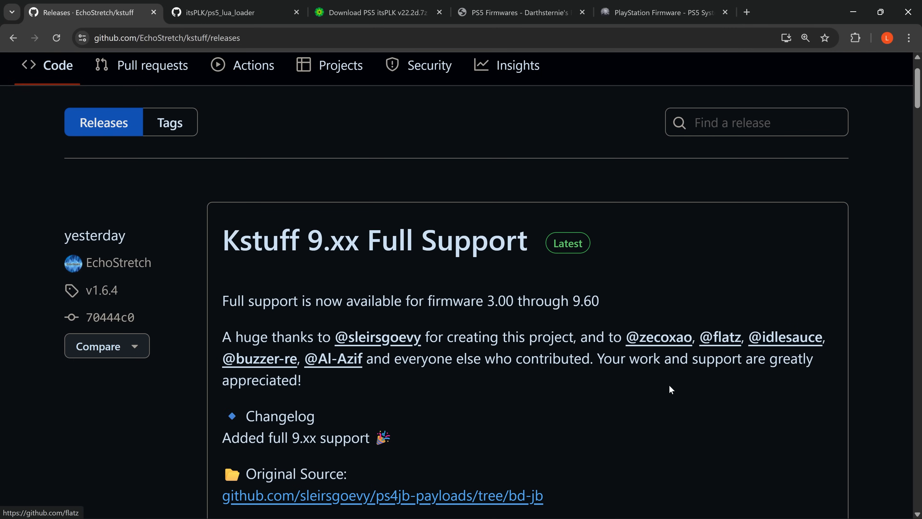
pyautogui.moveTo(598, 400)
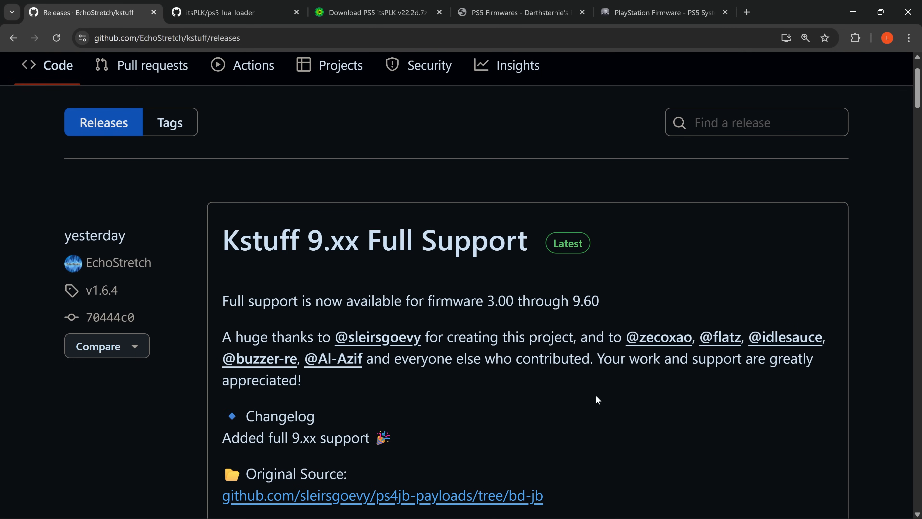
pyautogui.moveTo(600, 386)
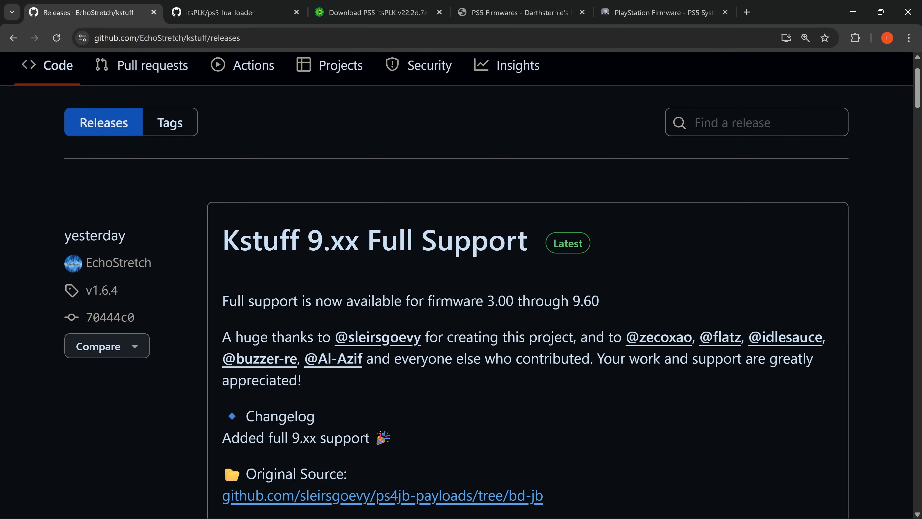
# Step: Switch to the itsPLK/ps5_lua_loader repository and look over its file list toward the README
pyautogui.click(230, 12)
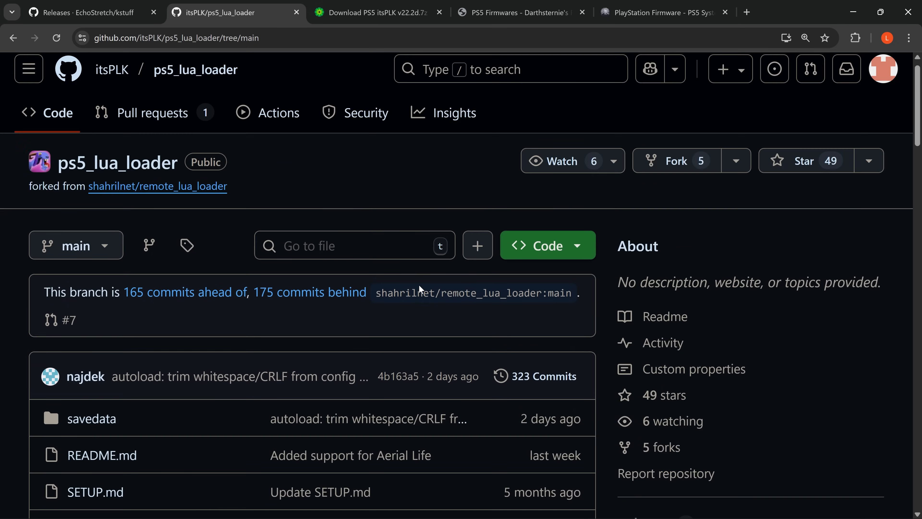
pyautogui.scroll(-3)
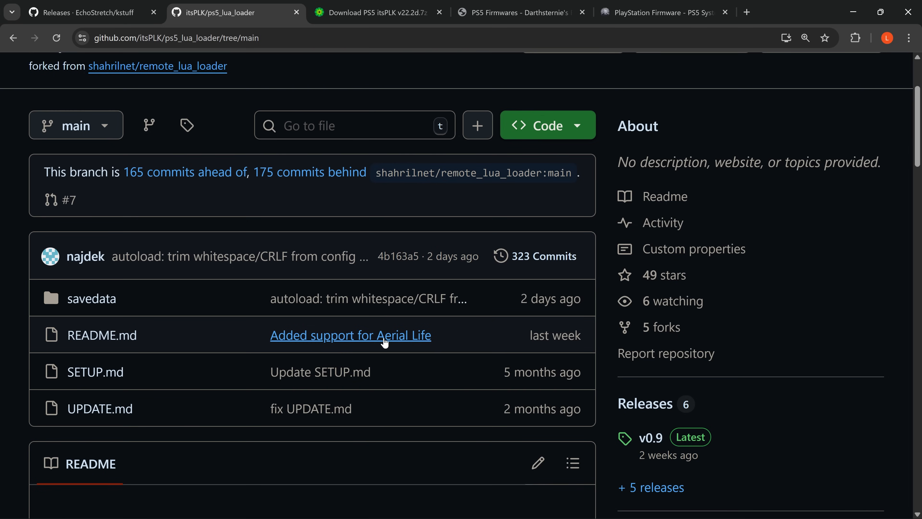
pyautogui.moveTo(385, 335)
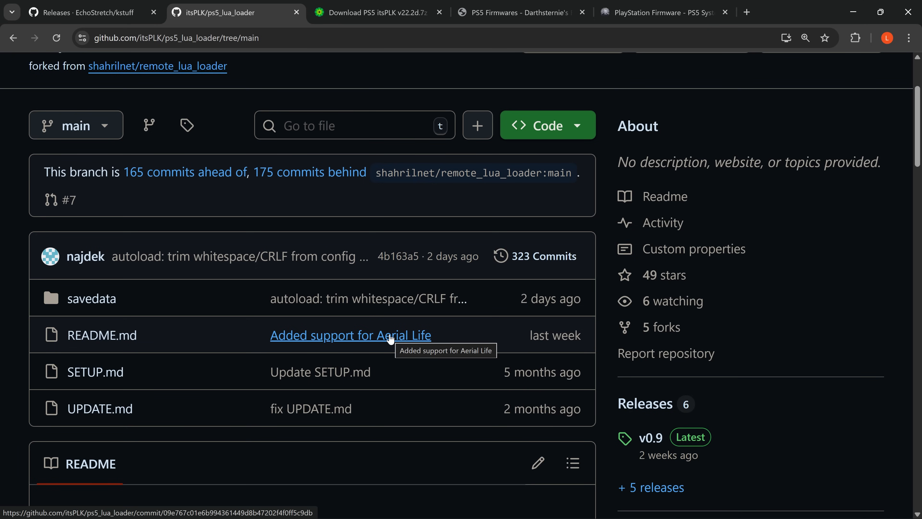
pyautogui.moveTo(402, 311)
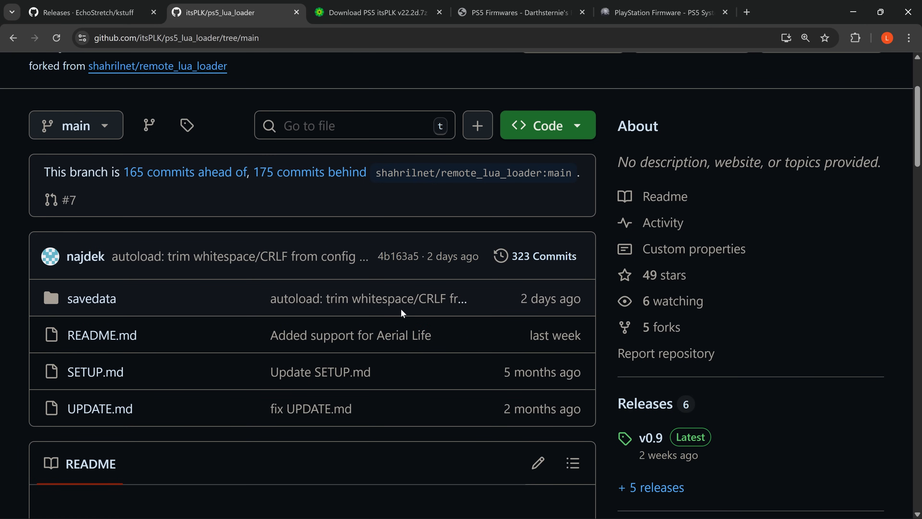
pyautogui.scroll(-3)
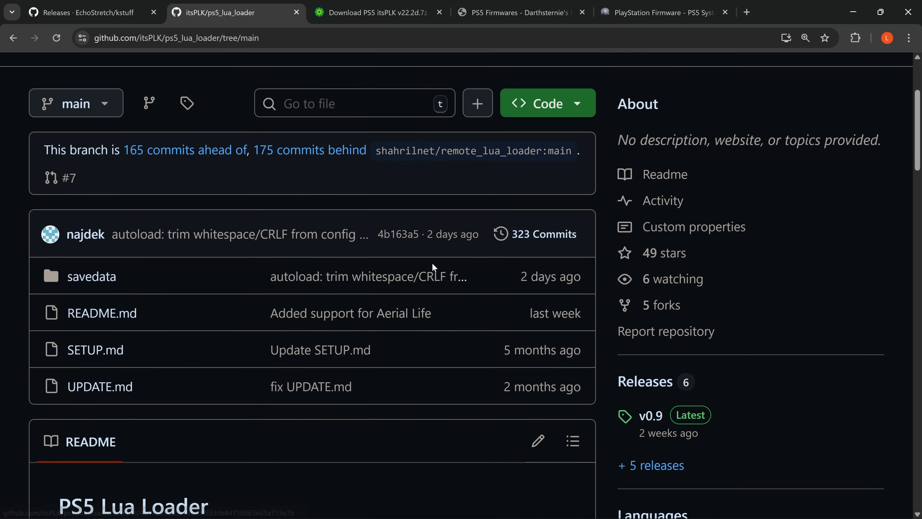
pyautogui.scroll(-3)
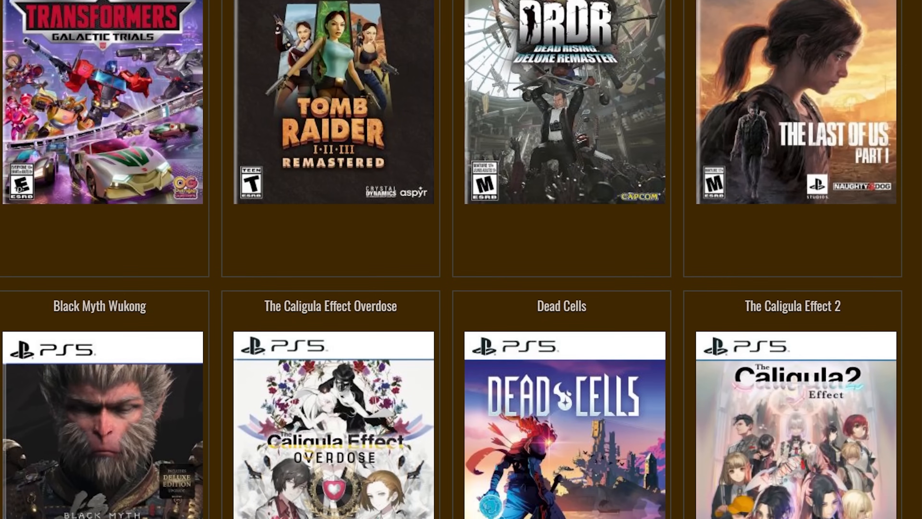
pyautogui.scroll(-3)
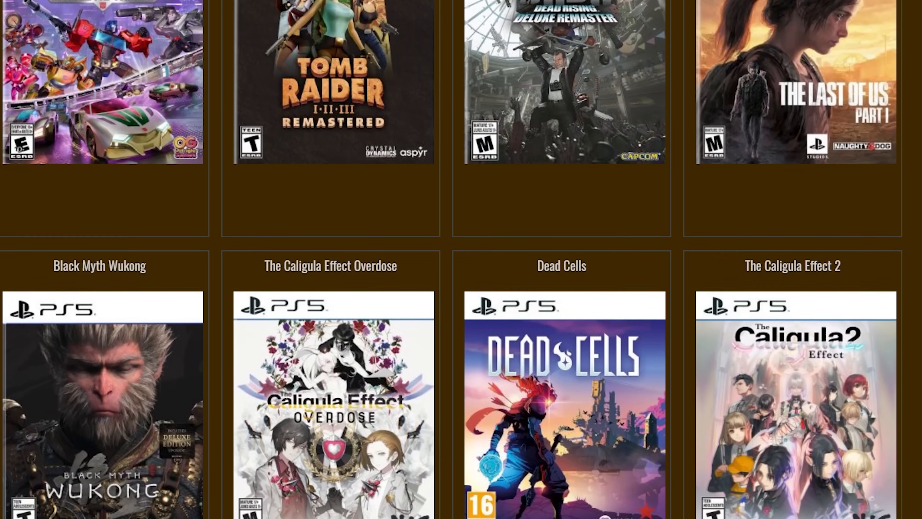
pyautogui.scroll(-3)
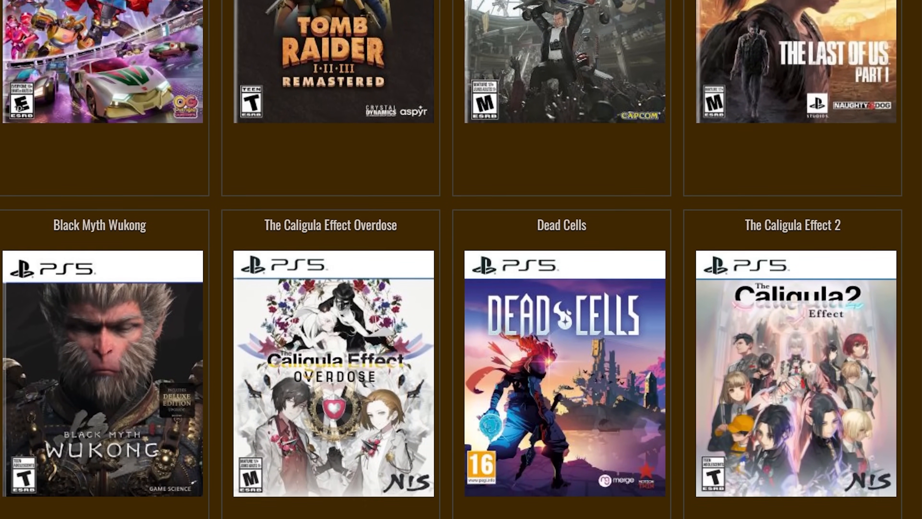
pyautogui.scroll(-3)
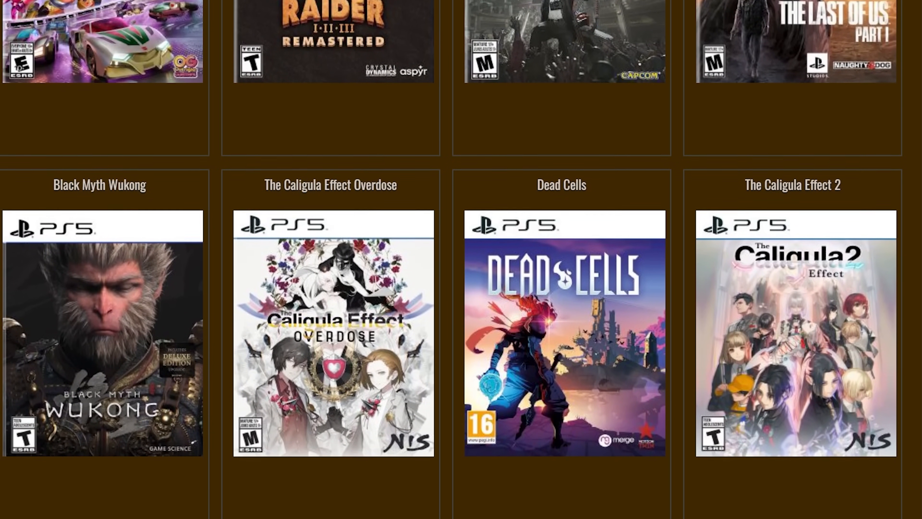
pyautogui.scroll(-3)
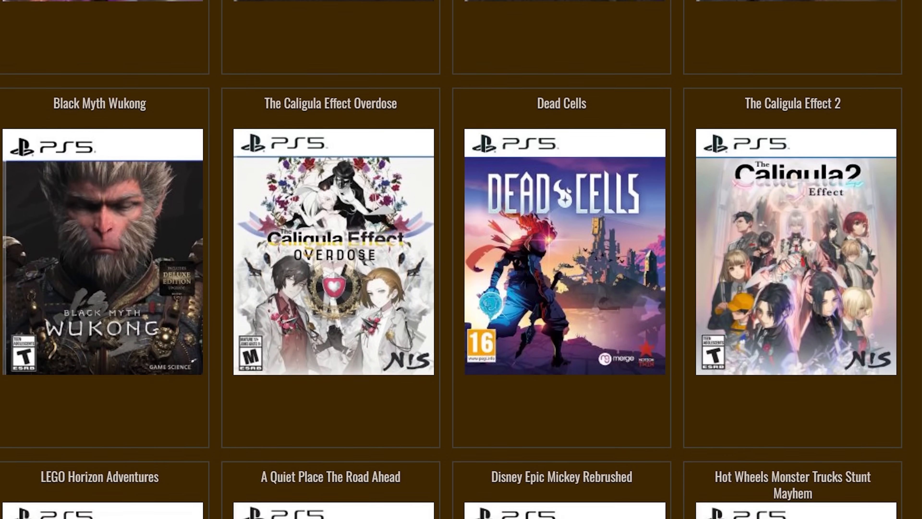
pyautogui.scroll(-3)
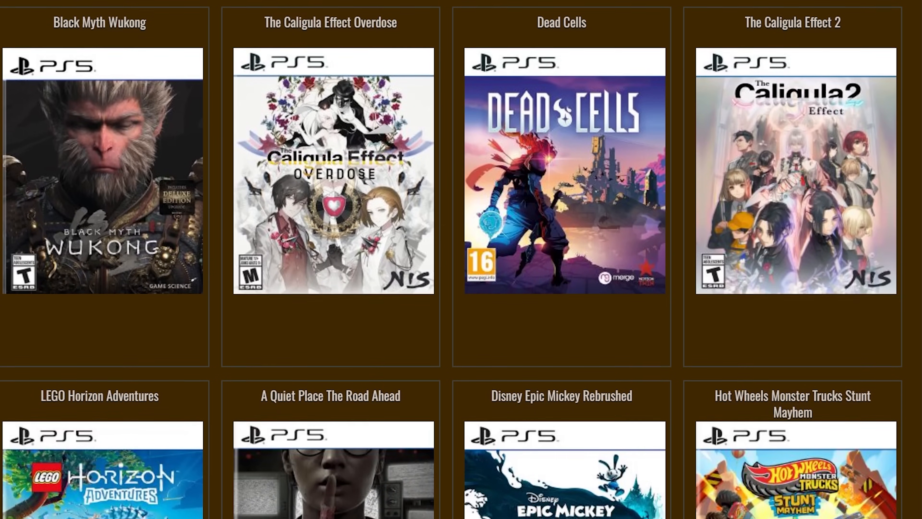
pyautogui.scroll(-3)
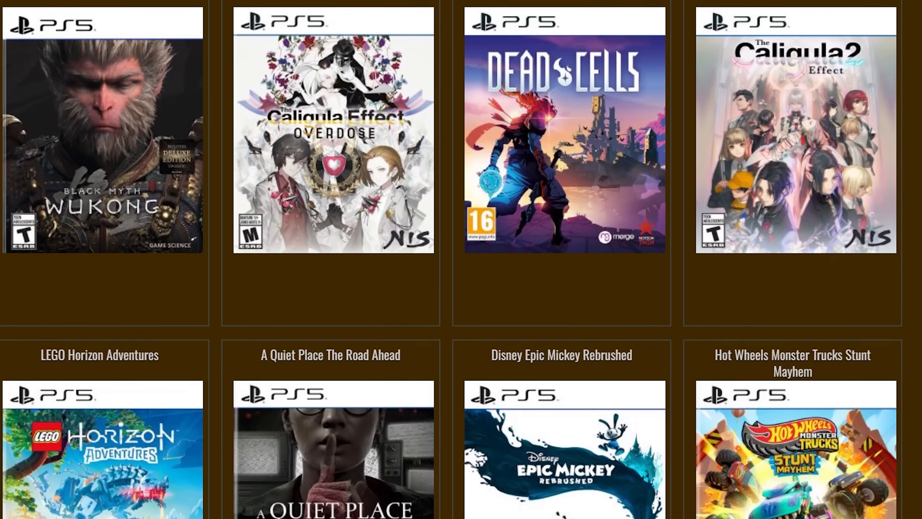
pyautogui.scroll(-3)
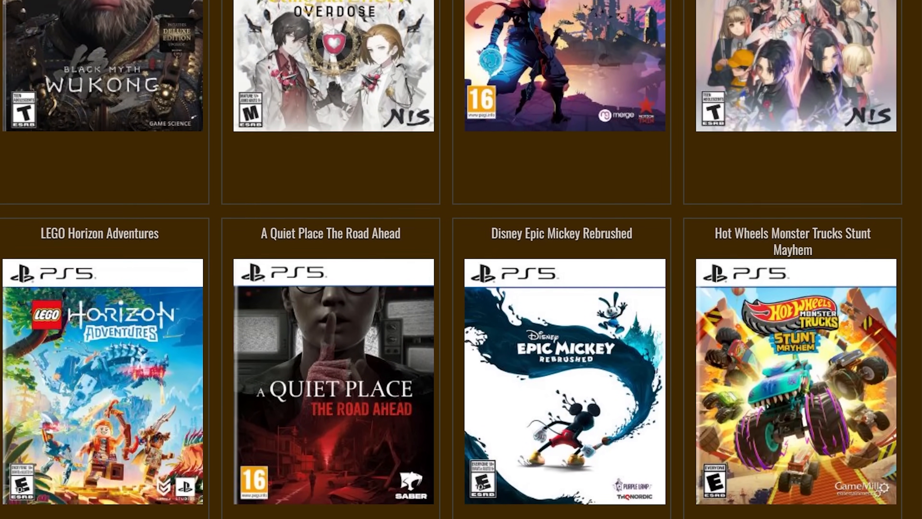
pyautogui.scroll(-3)
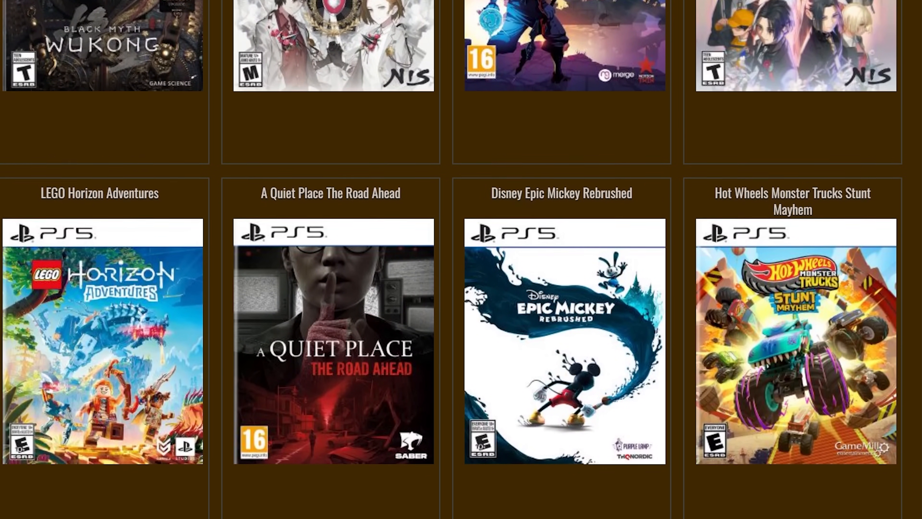
pyautogui.scroll(-3)
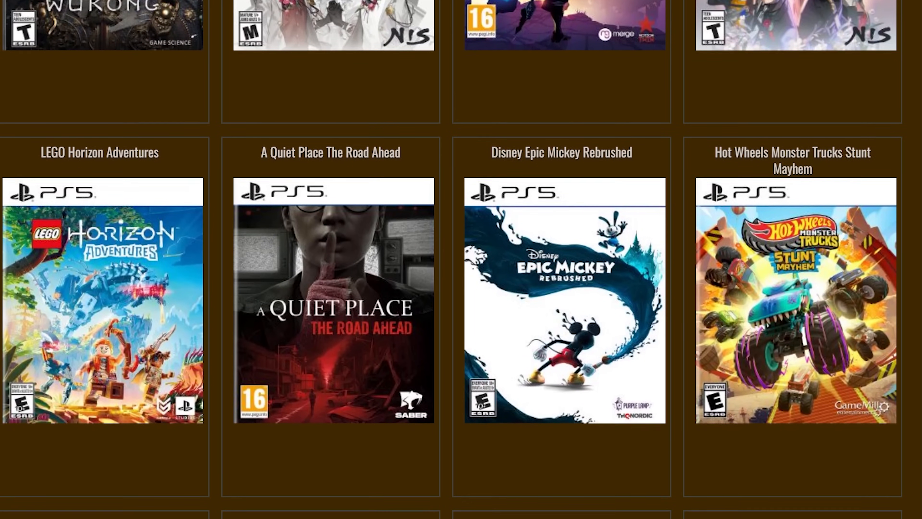
pyautogui.scroll(-3)
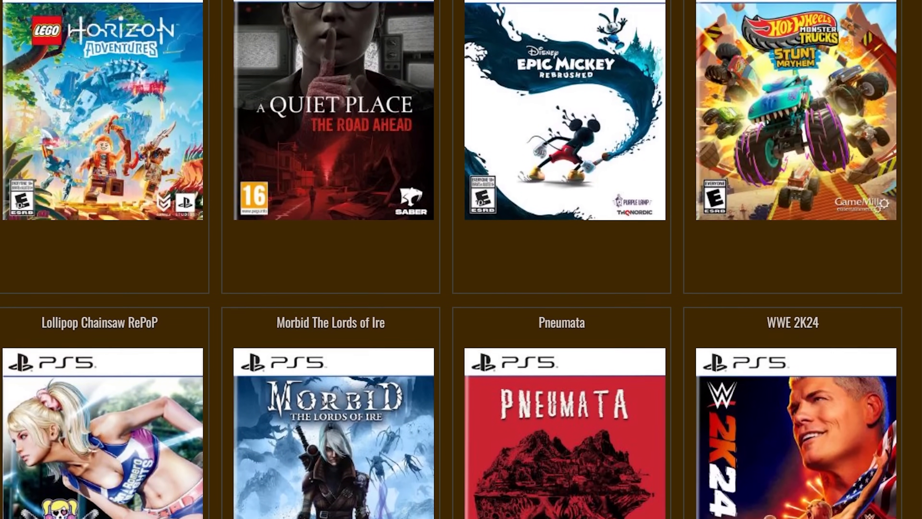
pyautogui.scroll(-3)
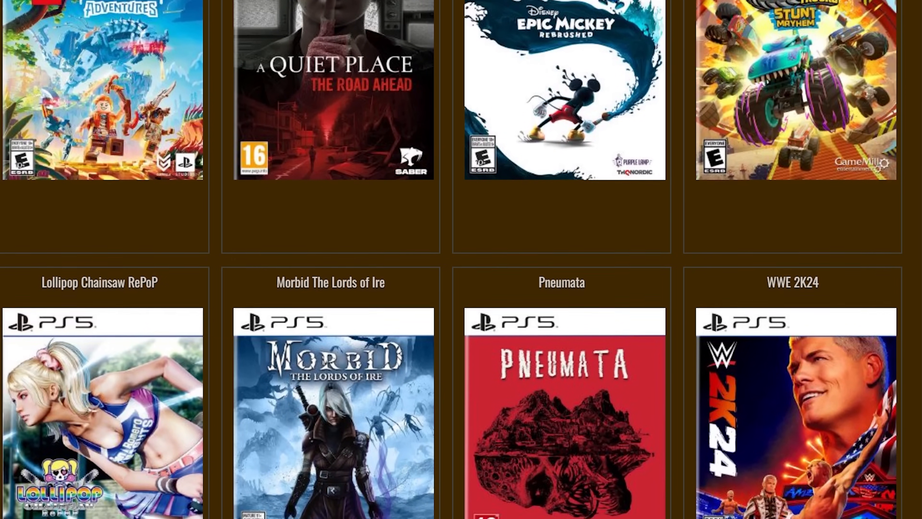
pyautogui.scroll(-3)
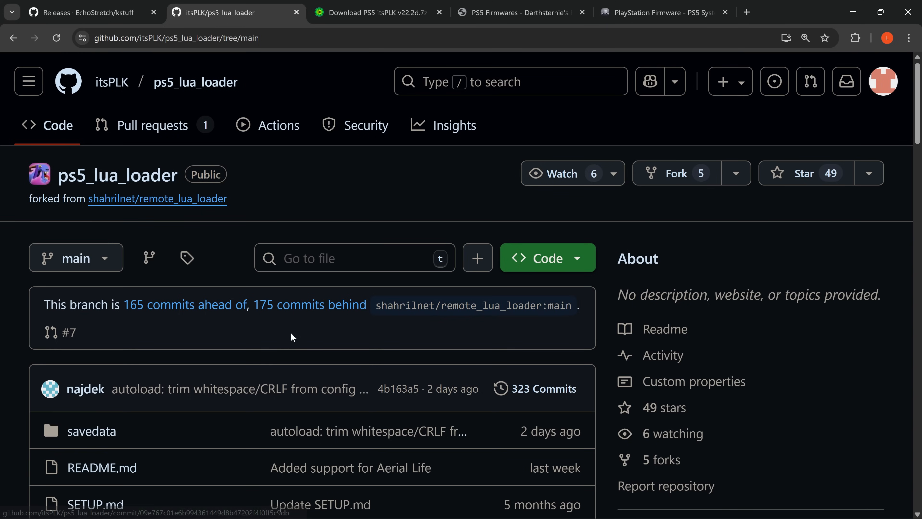
# Step: Review the README's compatible-games table with title IDs and pick out Aerial Life
pyautogui.scroll(-3)
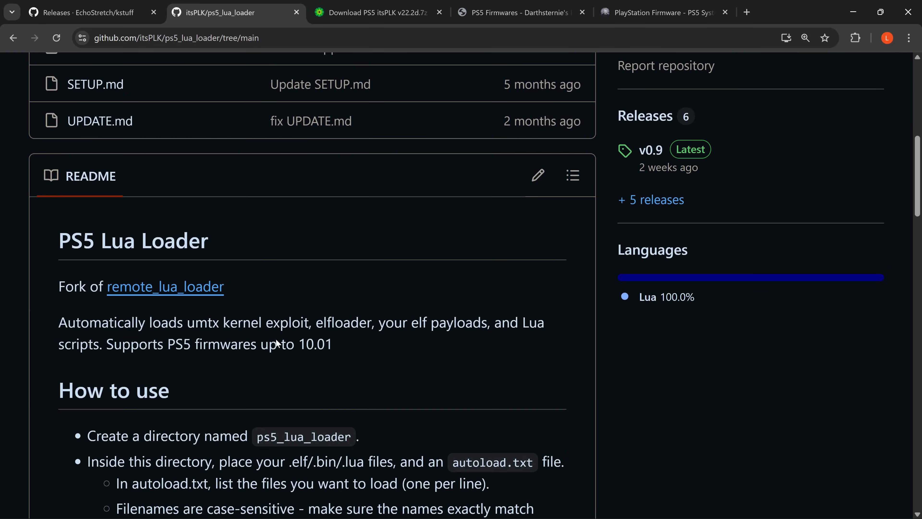
pyautogui.scroll(-3)
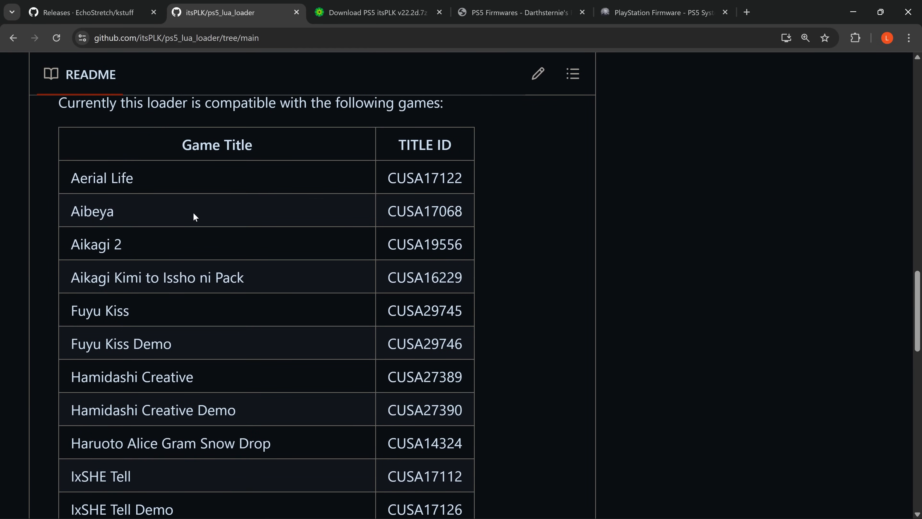
pyautogui.doubleClick(102, 178)
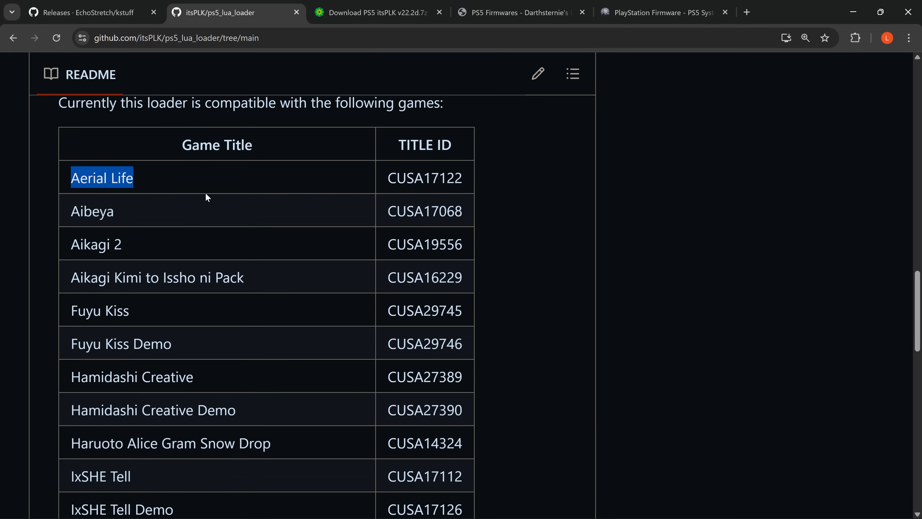
pyautogui.scroll(-3)
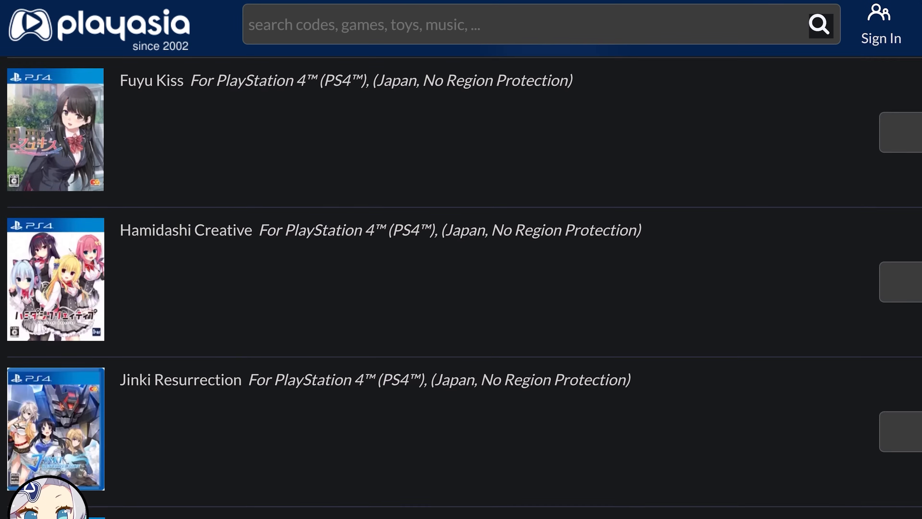
# Step: Look through Play-Asia's Japanese PS4 listings of Fuyu Kiss, Hamidashi Creative and I x SHE Tell
pyautogui.scroll(-3)
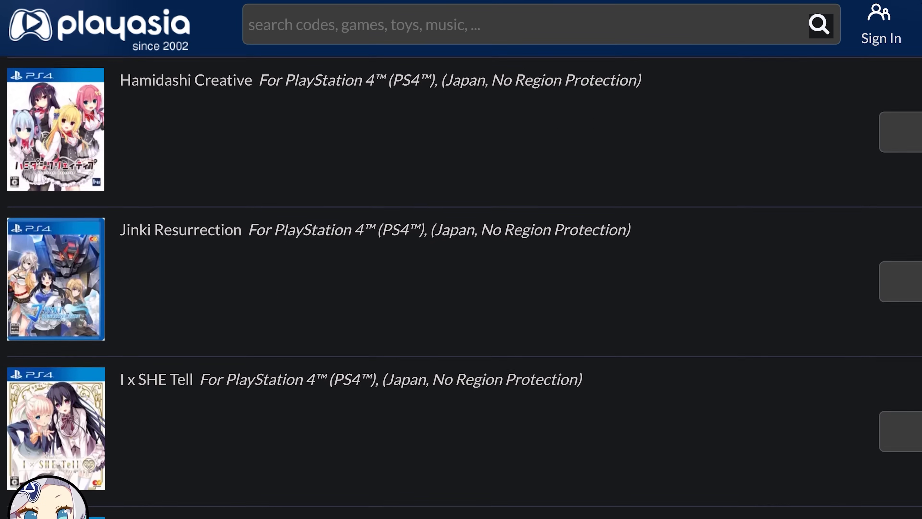
pyautogui.scroll(-3)
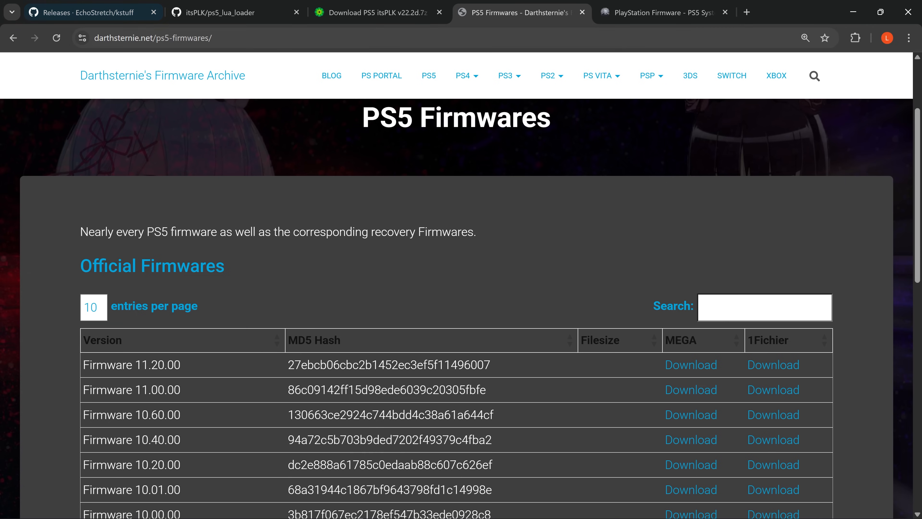
# Step: Switch from Darthsternie's PS5 firmware list to the other PlayStation Firmware archive page
pyautogui.click(662, 13)
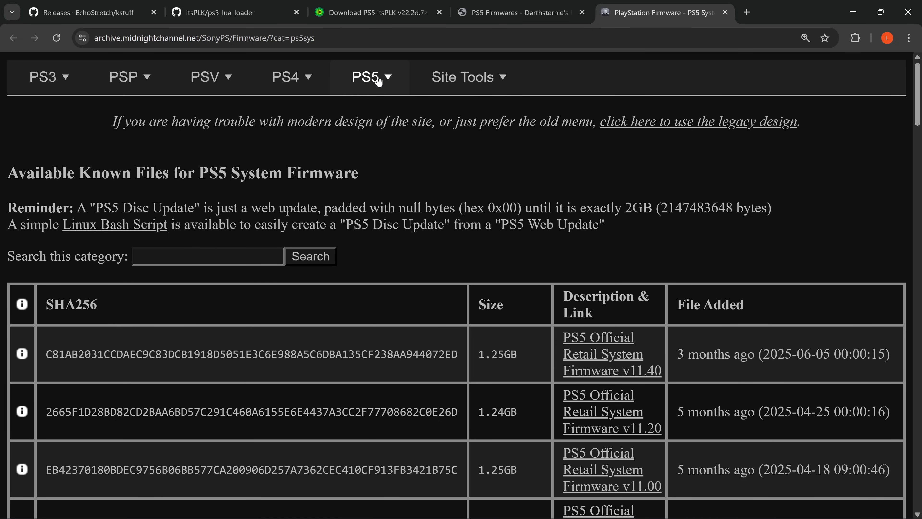
# Step: Move down the PS5 System Firmware table to the Official Retail System Firmware v09.60 entry
pyautogui.scroll(-3)
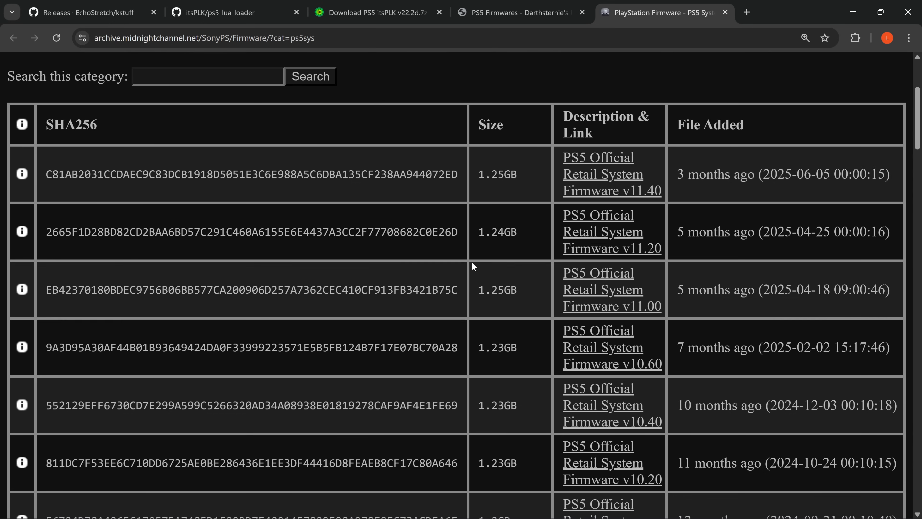
pyautogui.scroll(-3)
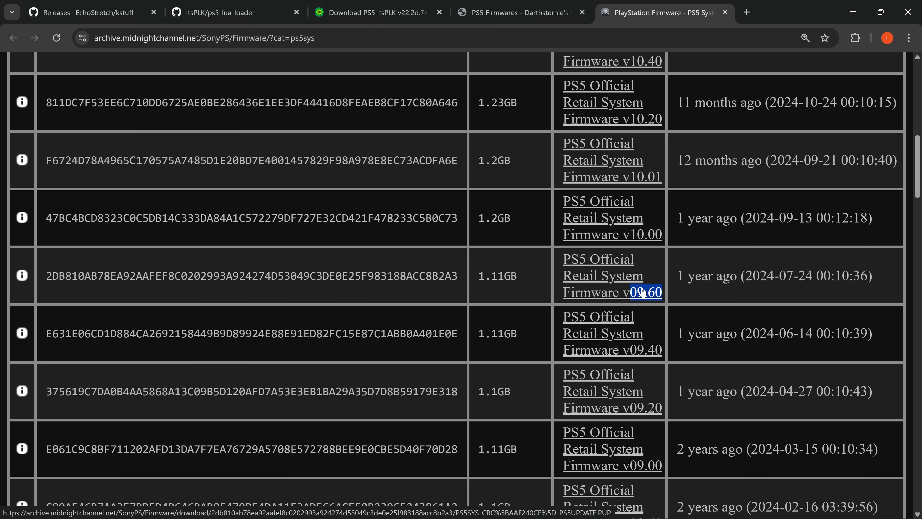
pyautogui.moveTo(609, 288)
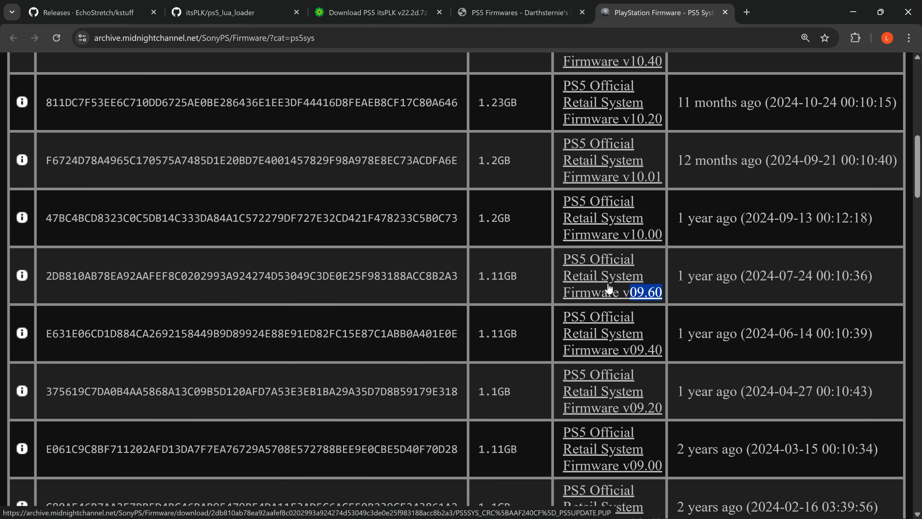
pyautogui.moveTo(592, 296)
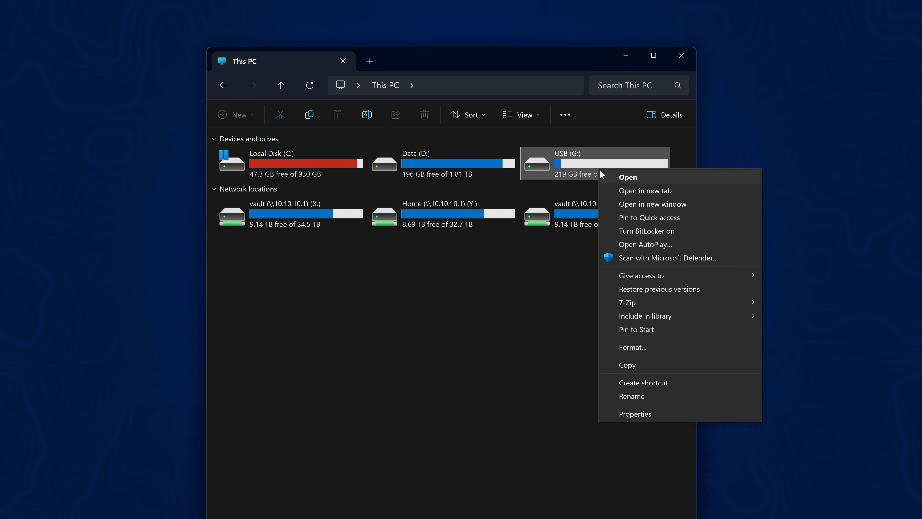
# Step: On the USB (G:) drive, create a new folder named PS5
pyautogui.click(635, 414)
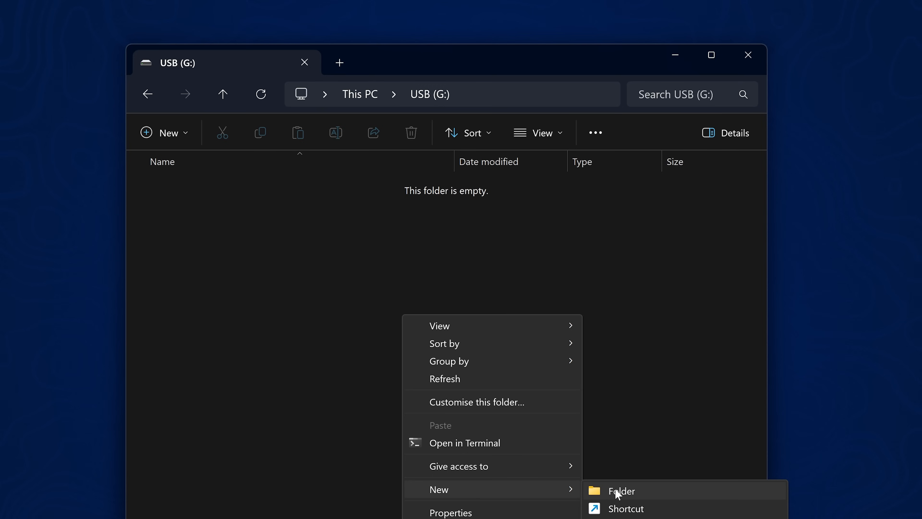
pyautogui.click(621, 491)
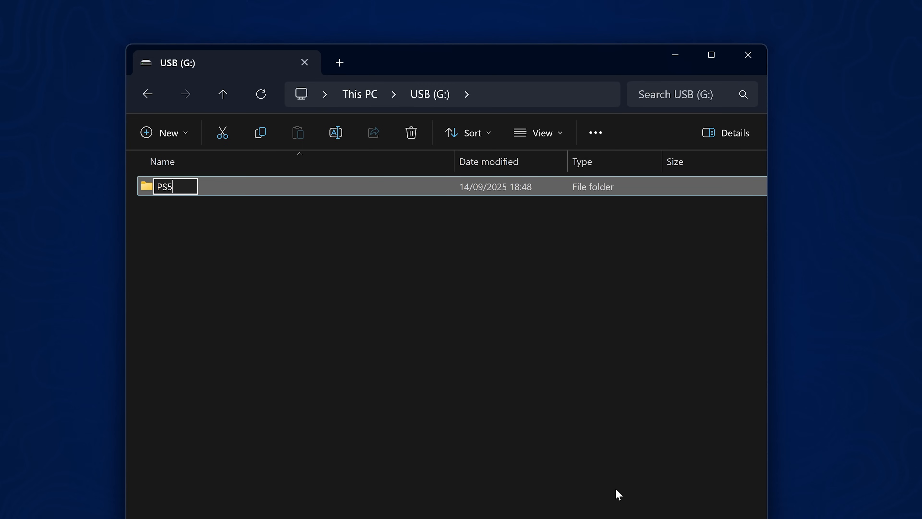
pyautogui.press('Enter')
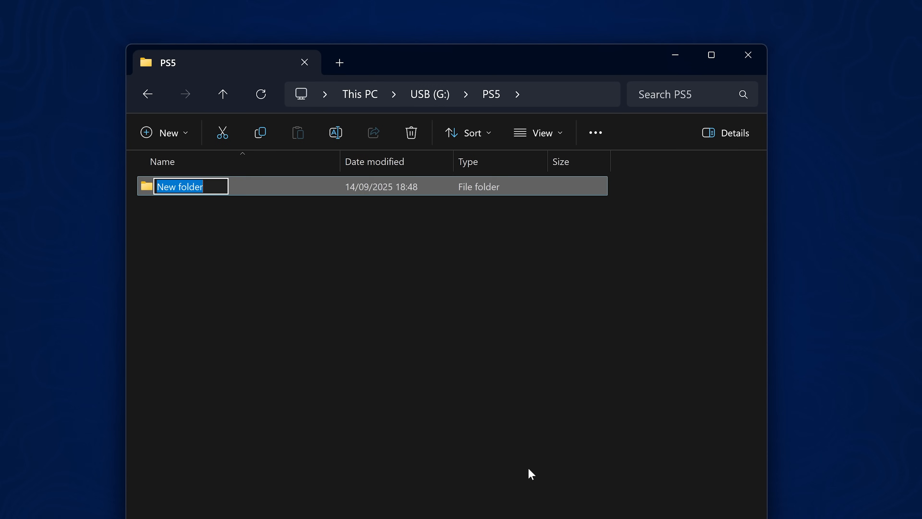
# Step: Inside PS5, create an UPDATE folder and place the firmware PUP file in it for renaming
pyautogui.write('UPDATE')
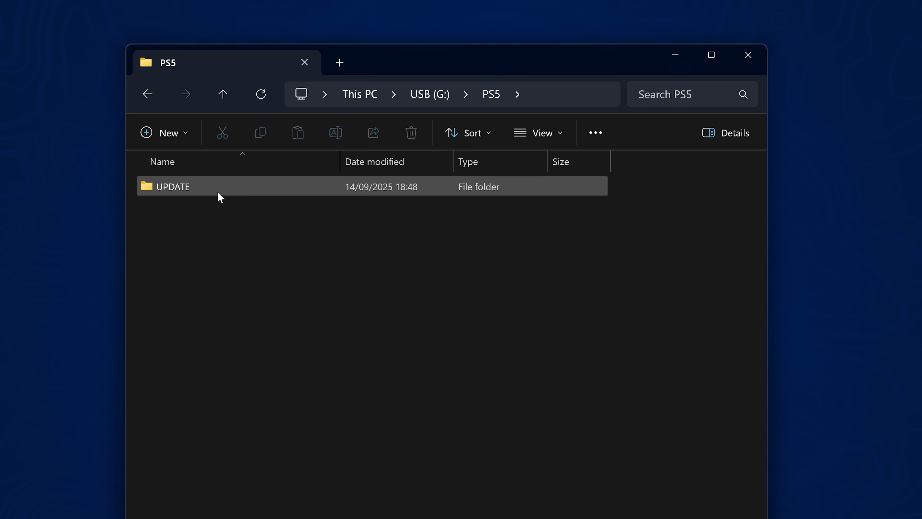
pyautogui.doubleClick(173, 186)
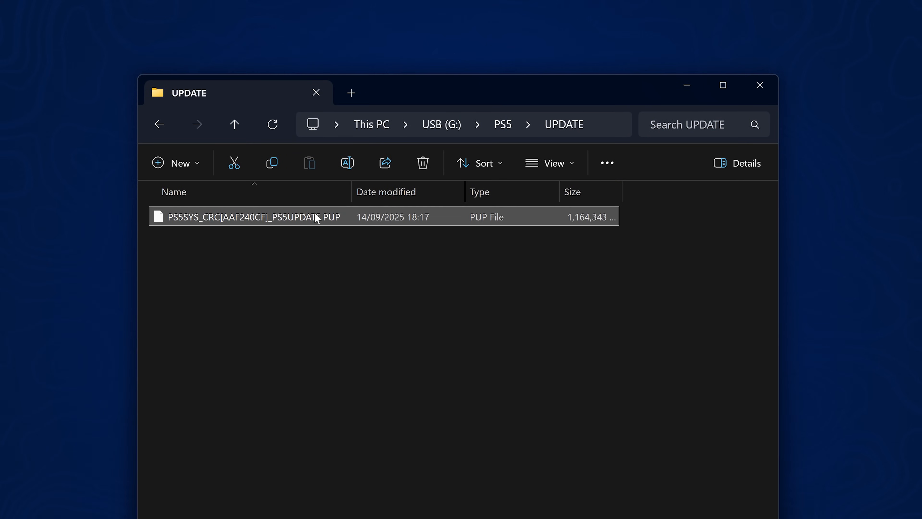
pyautogui.press('F2')
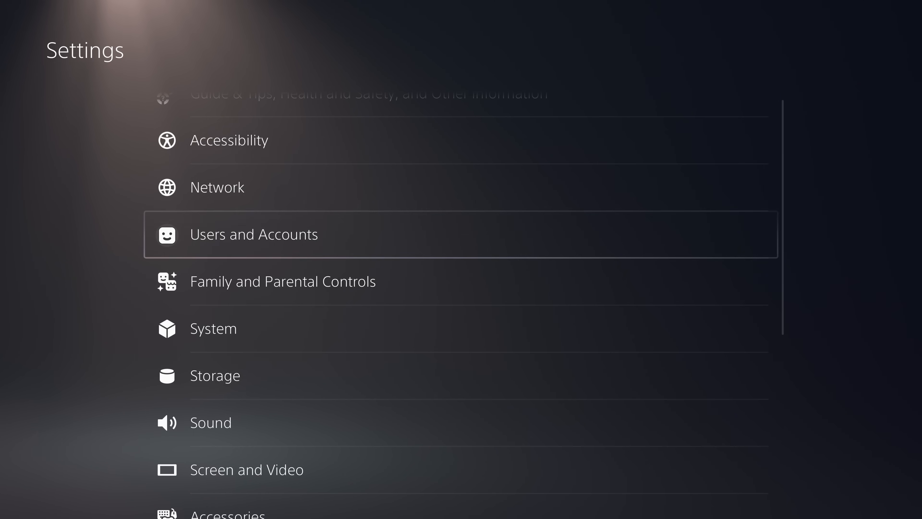
# Step: From Settings > System > System Software, start the update from the USB drive
pyautogui.click(213, 328)
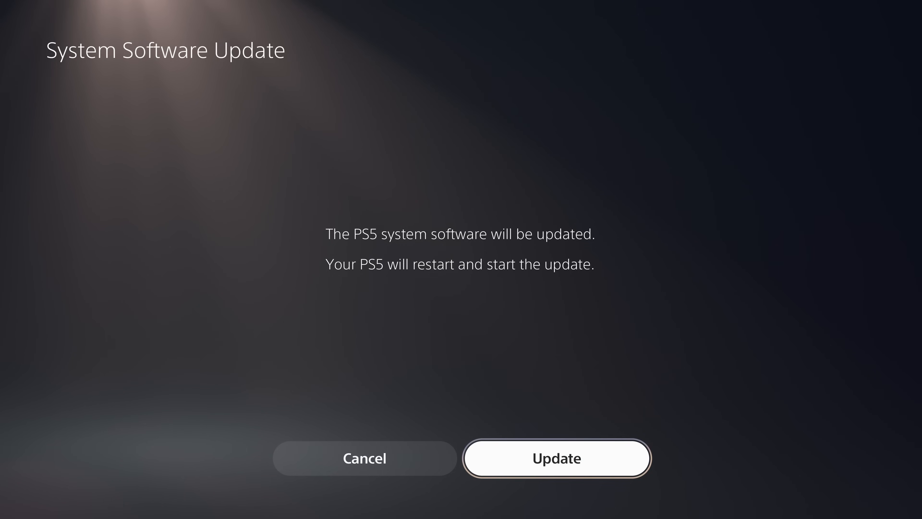
pyautogui.click(556, 458)
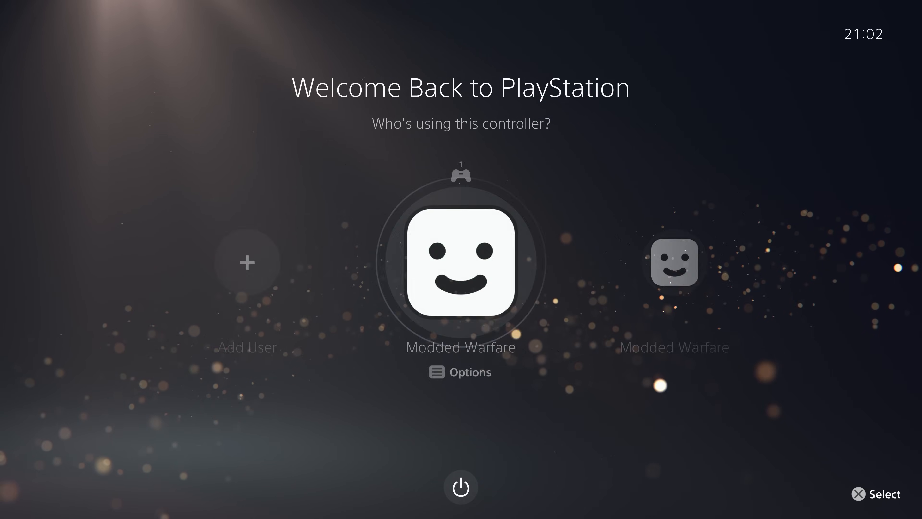
# Step: Sign back in with the main user profile on the Welcome Back screen
pyautogui.click(460, 262)
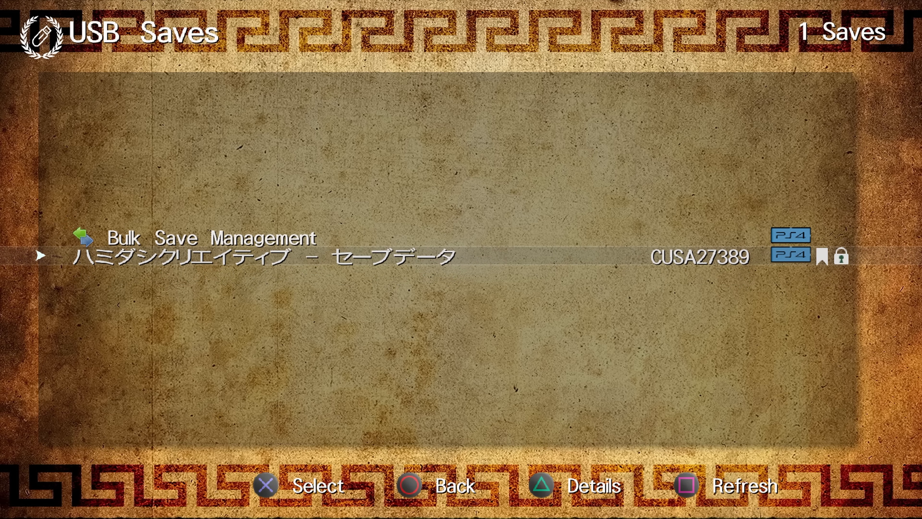
# Step: Open the Hamidashi Creative save entry CUSA27389 from USB Saves
pyautogui.click(265, 256)
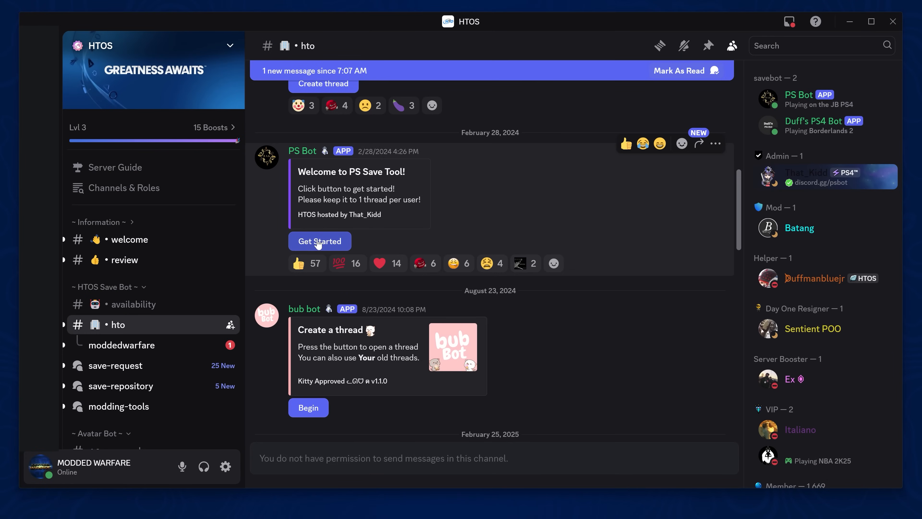
# Step: Open the private PS Bot thread under the hto channel and read its commands
pyautogui.click(122, 345)
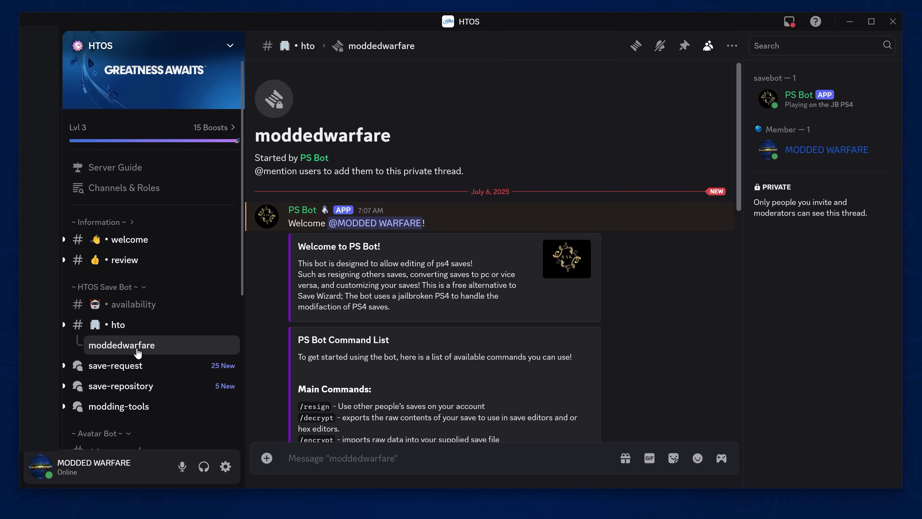
pyautogui.scroll(-3)
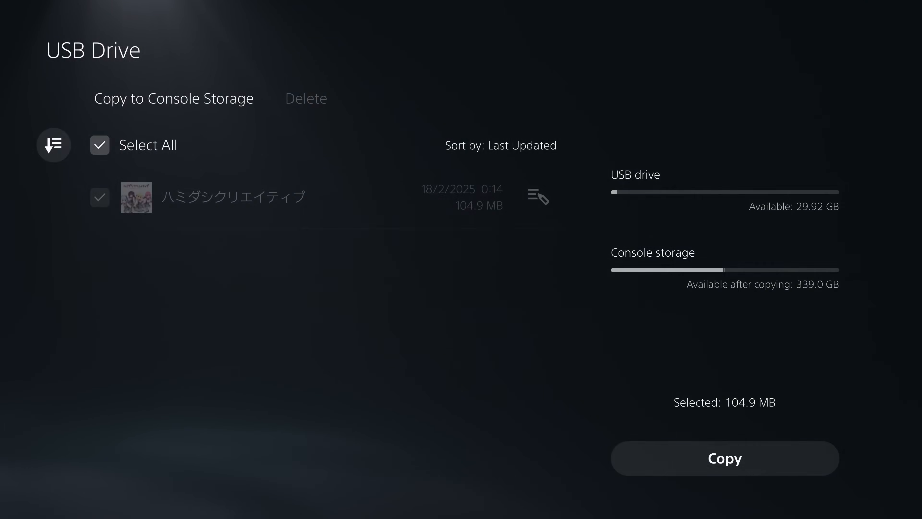
# Step: Copy the selected Hamidashi Creative save from the USB drive to console storage
pyautogui.click(724, 459)
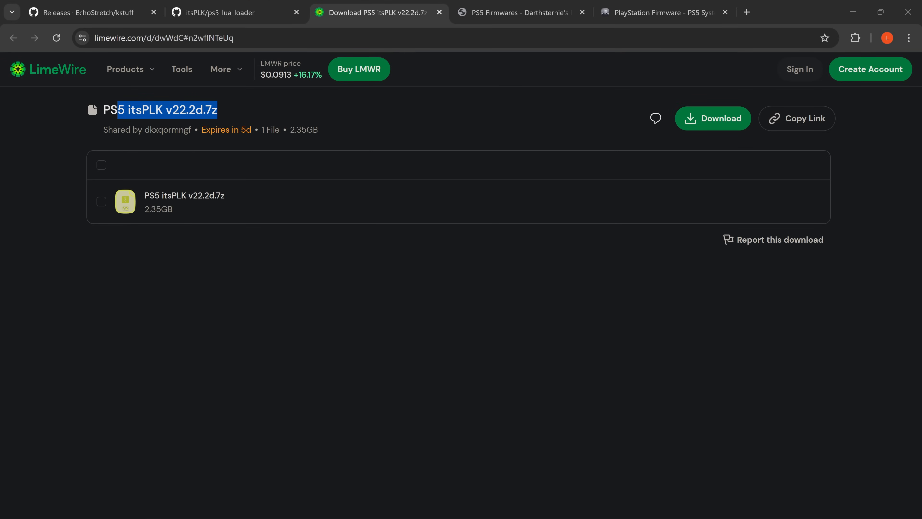
# Step: Bring up the shared PS5 itsPLK v22.2d.7z download page, then the kstuff GitHub release tab
pyautogui.click(126, 165)
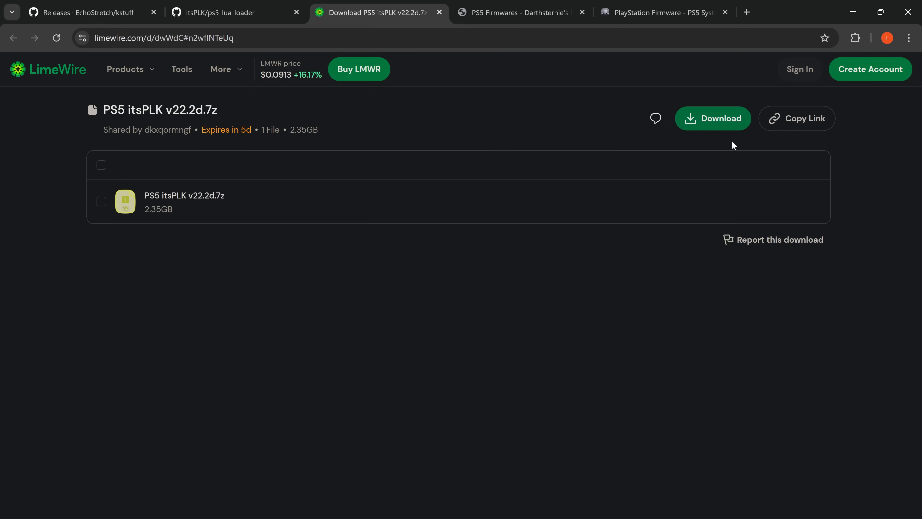
pyautogui.moveTo(612, 212)
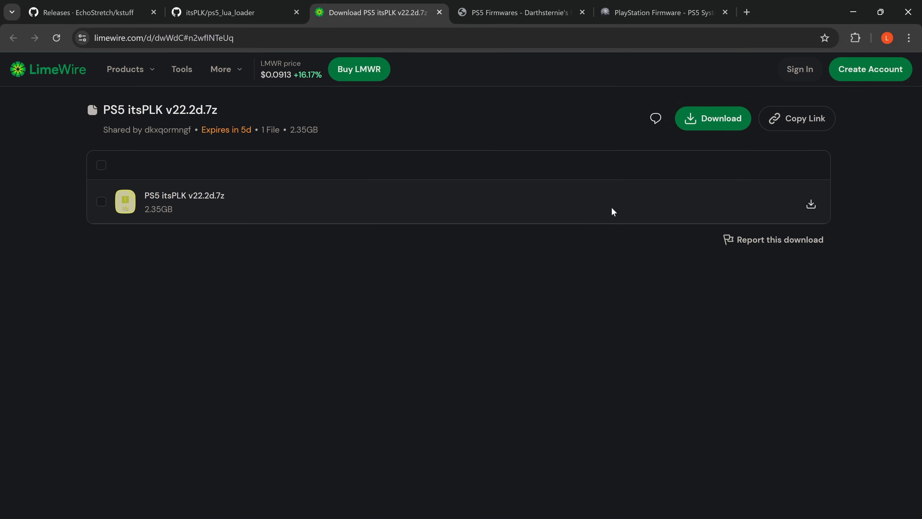
pyautogui.click(82, 12)
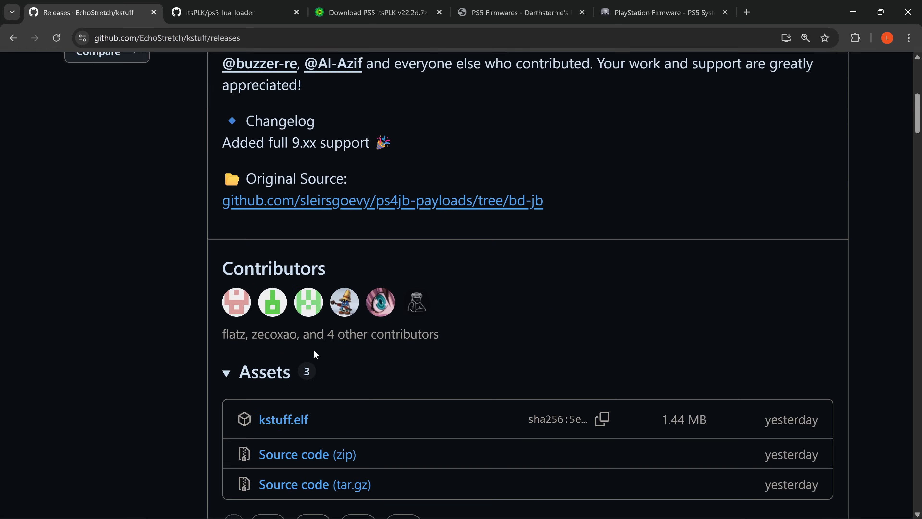
# Step: Download kstuff.elf from the release assets and the ps5_lua_loader repository as a ZIP
pyautogui.scroll(3)
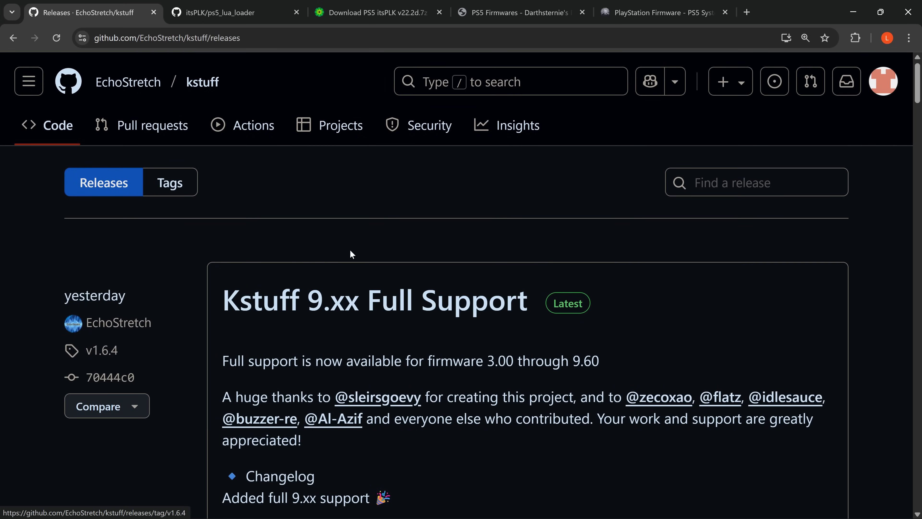
pyautogui.click(218, 13)
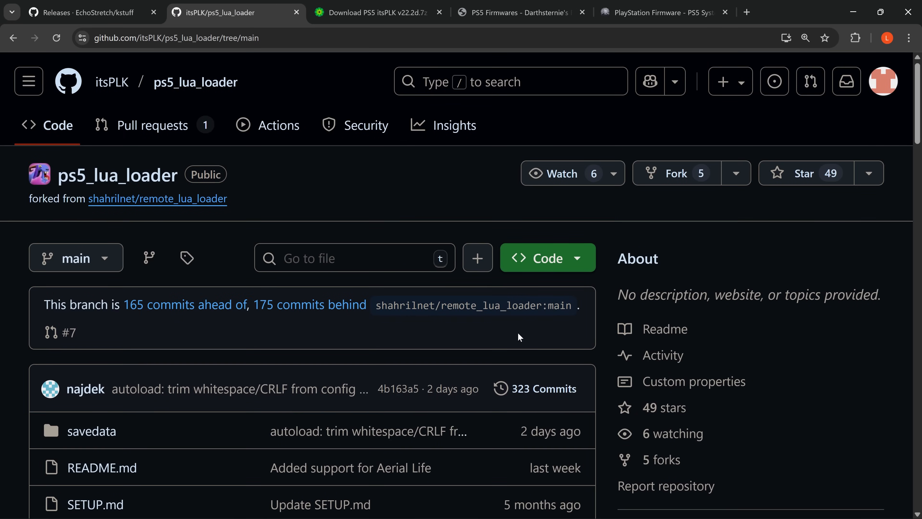
pyautogui.click(539, 258)
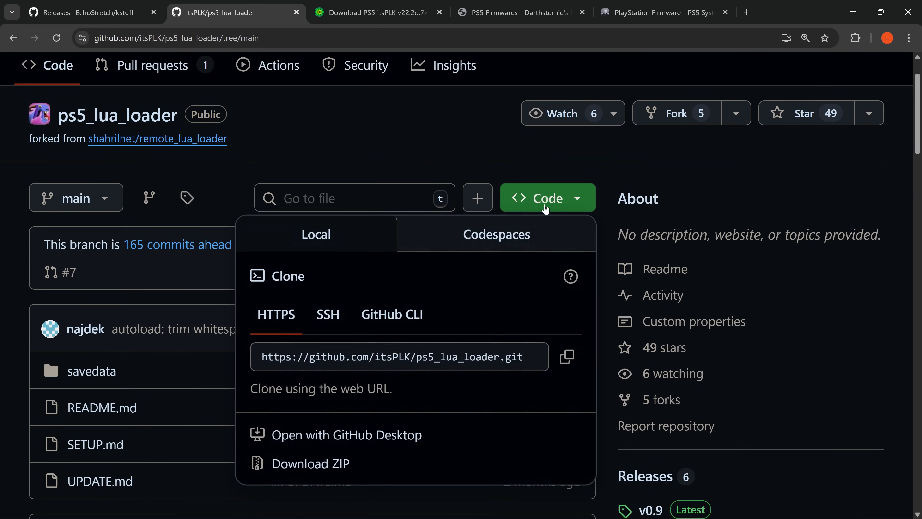
pyautogui.click(291, 133)
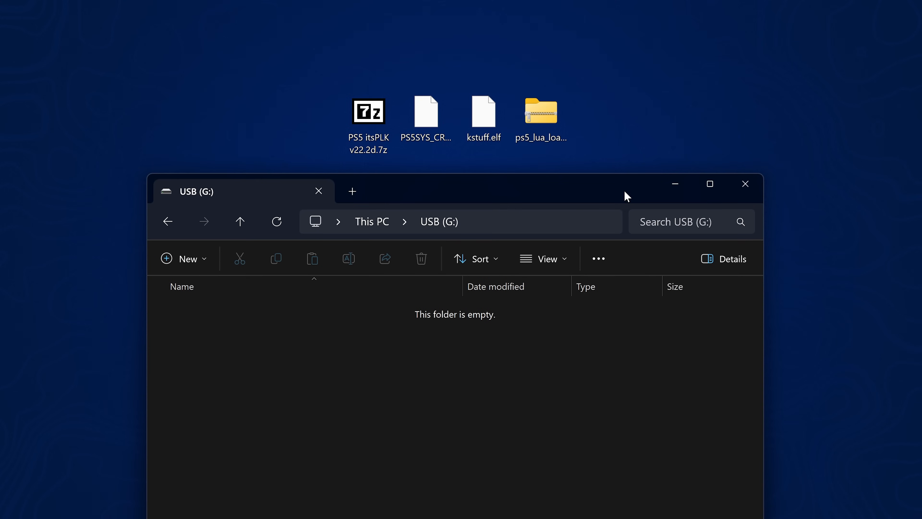
# Step: Extract the PS5 folder from PS5 itsPLK v22.2d.7z in 7-Zip onto the USB drive (G:)
pyautogui.click(369, 111)
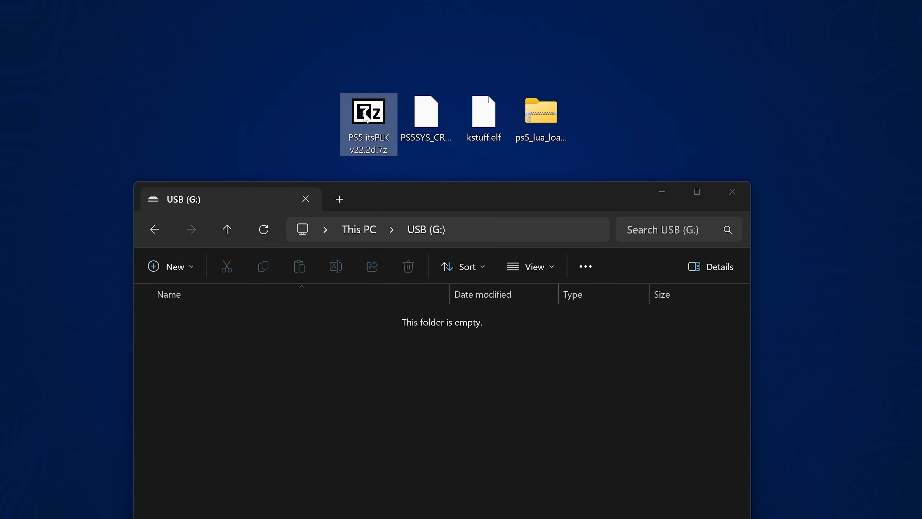
pyautogui.doubleClick(368, 112)
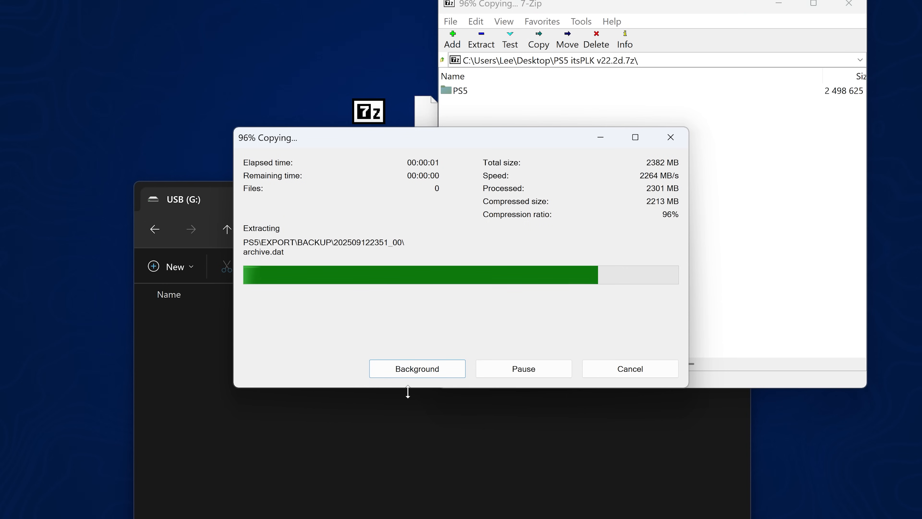
pyautogui.click(417, 369)
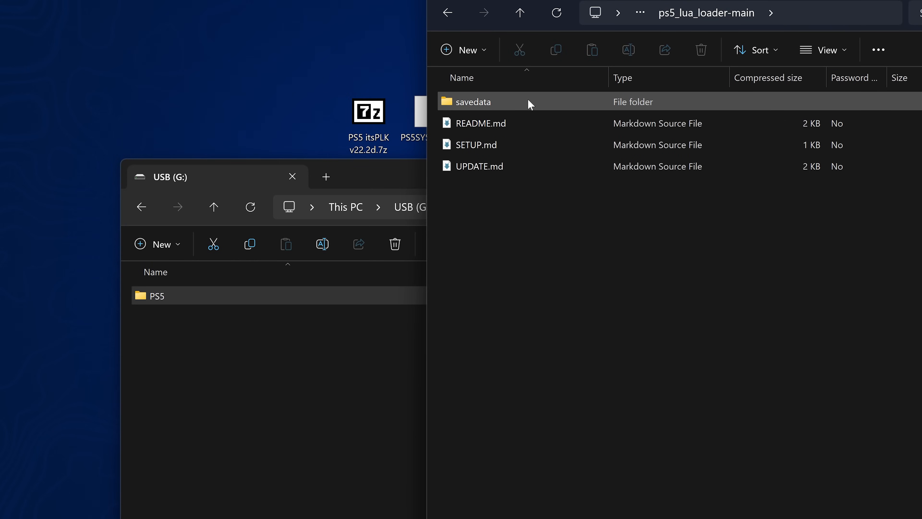
# Step: Copy ps5_lua_loader from the ZIP's savedata folder to the USB with kstuff.elf, and open its autoload.txt
pyautogui.doubleClick(476, 102)
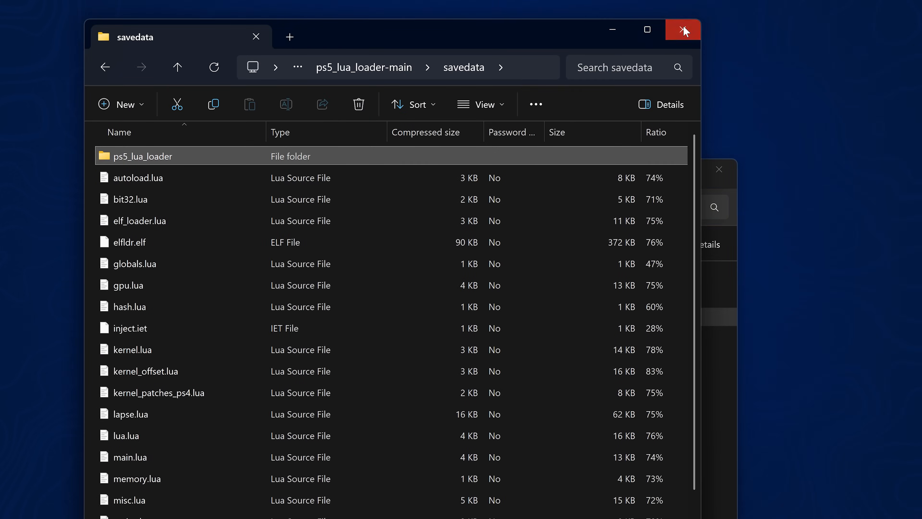
pyautogui.click(683, 30)
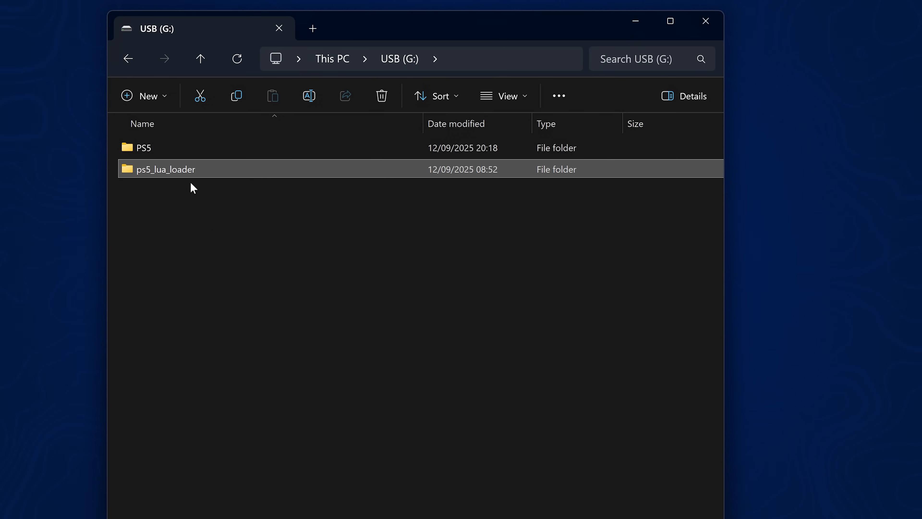
pyautogui.doubleClick(167, 169)
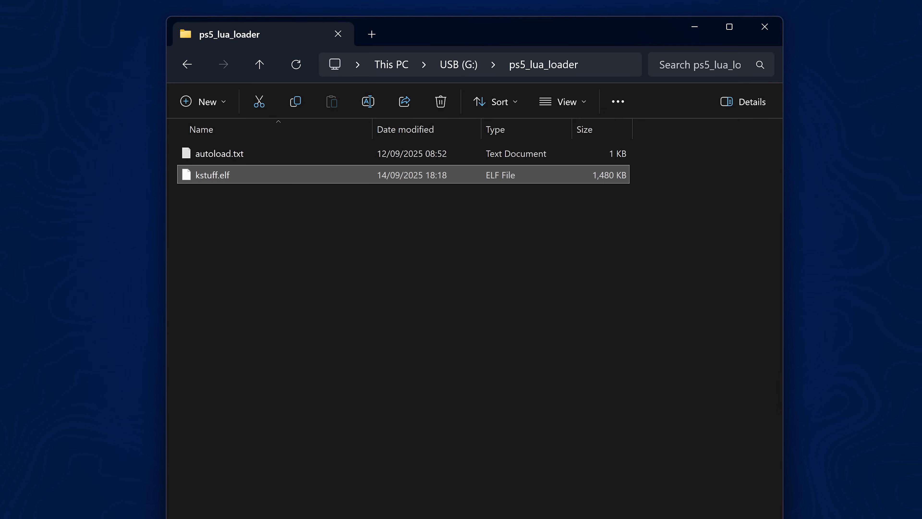
pyautogui.click(219, 154)
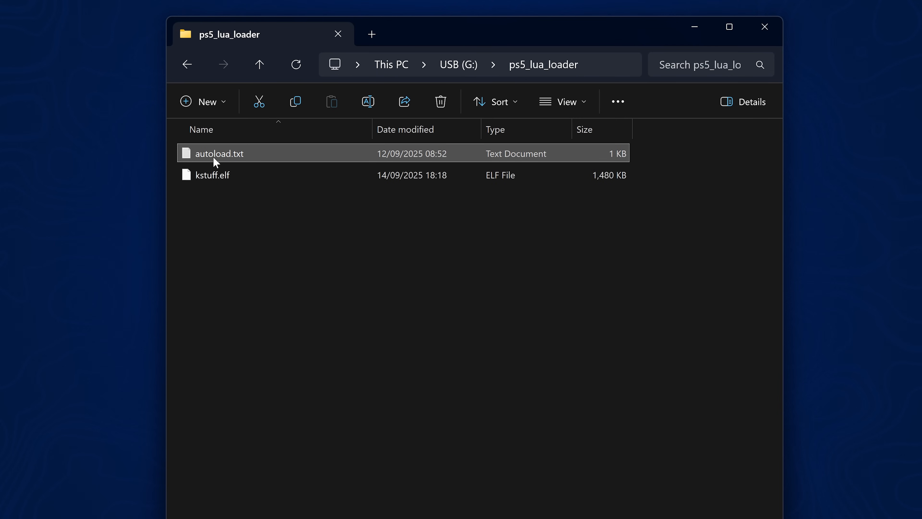
pyautogui.doubleClick(219, 153)
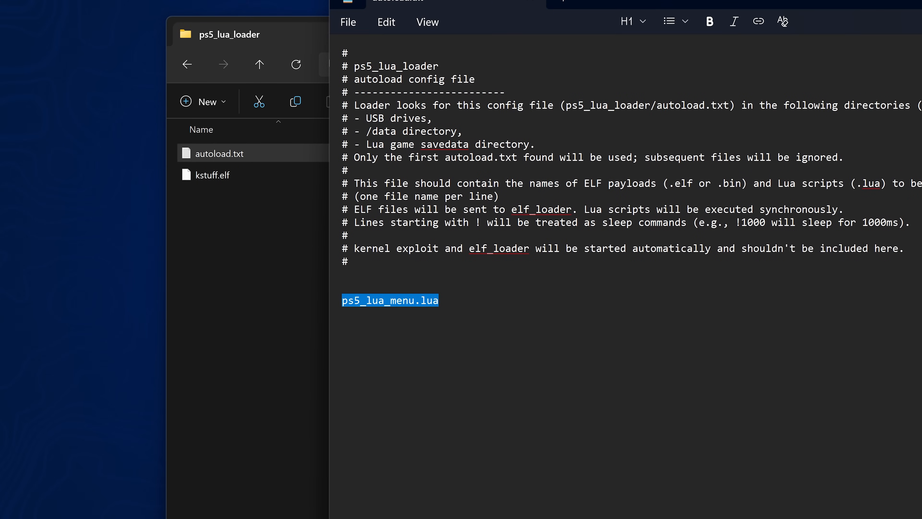
# Step: Replace the ps5_lua_menu.lua line in autoload.txt with kstuff.elf, save it and close the windows
pyautogui.press('Delete')
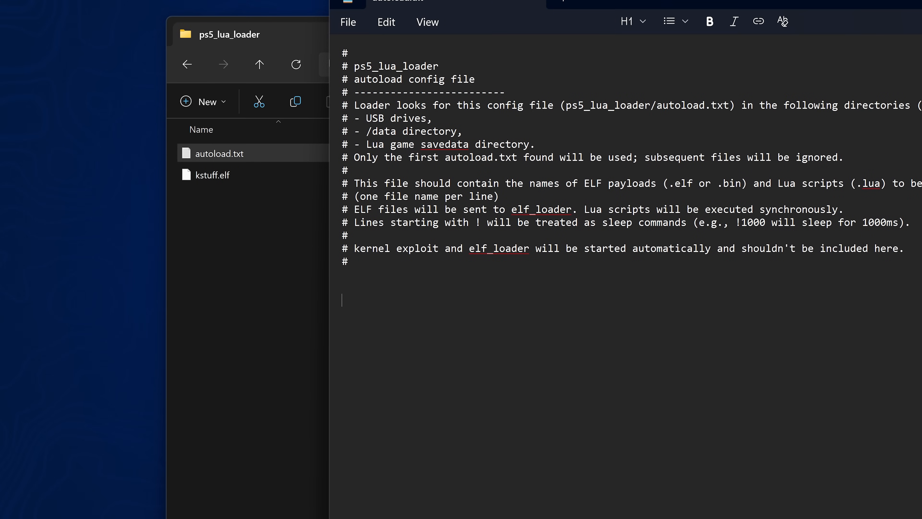
pyautogui.write('kstuff')
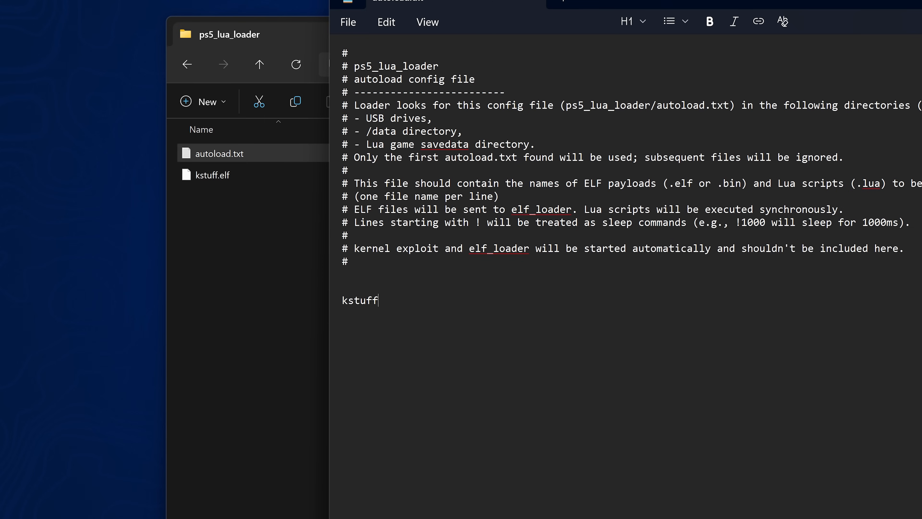
pyautogui.write('.elfd')
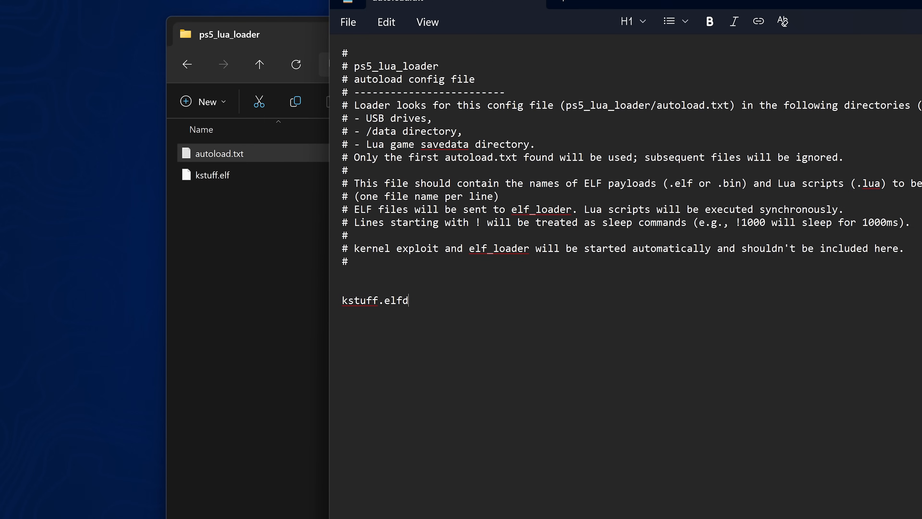
pyautogui.press('Backspace')
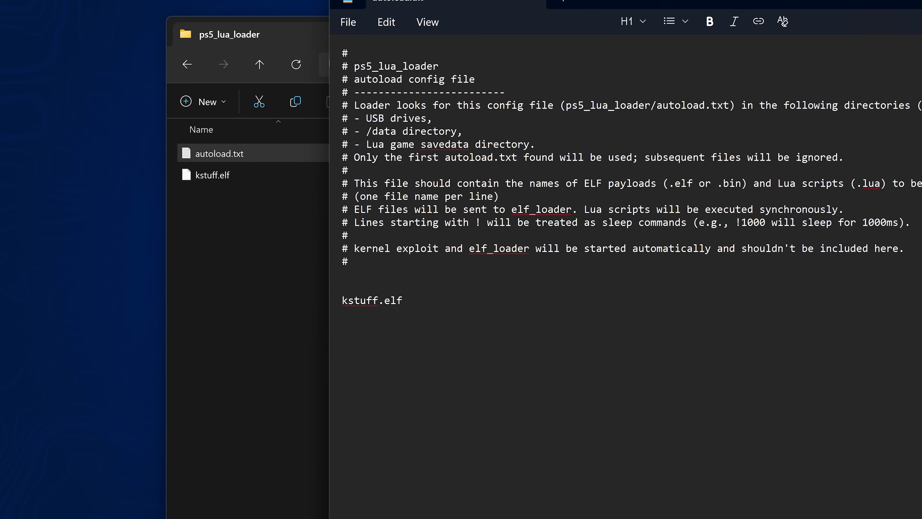
pyautogui.doubleClick(372, 300)
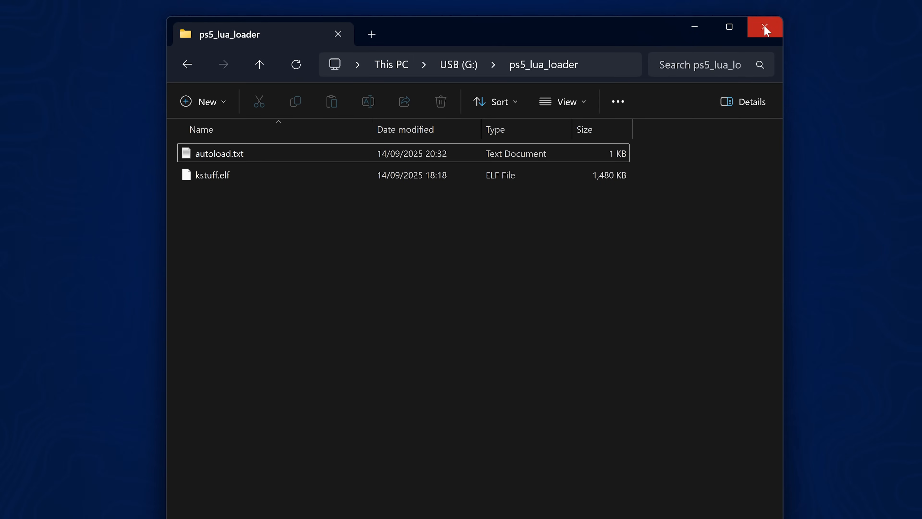
pyautogui.click(766, 27)
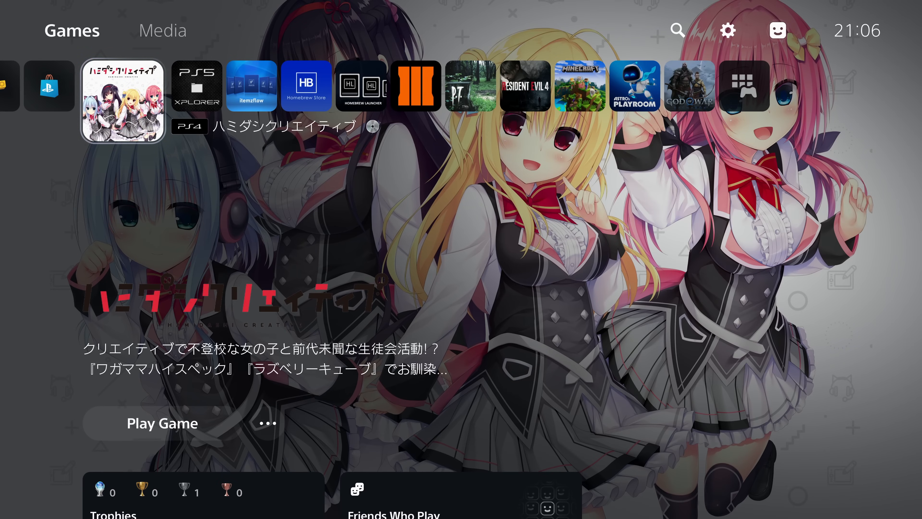
pyautogui.click(727, 31)
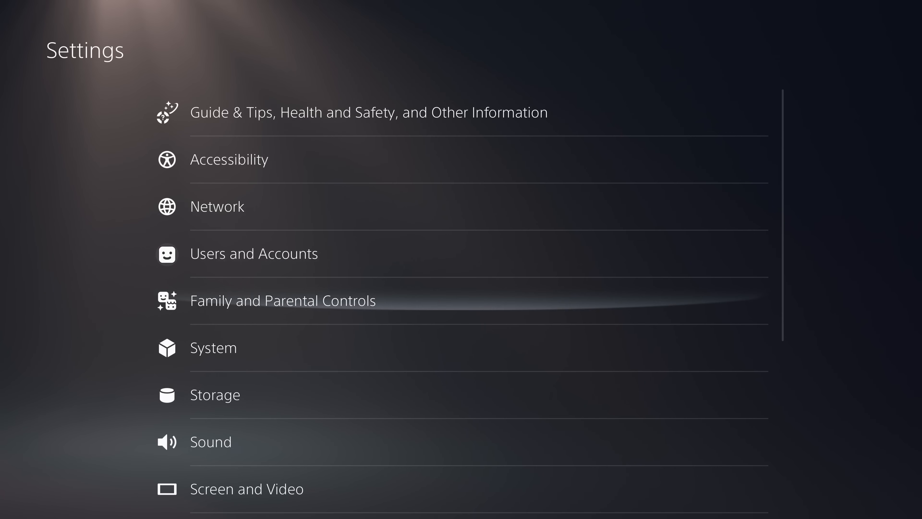
pyautogui.scroll(-3)
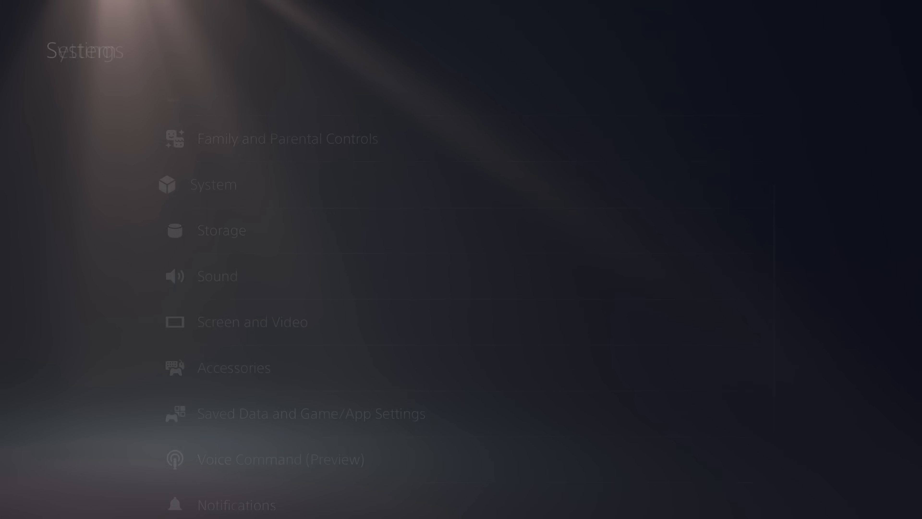
pyautogui.click(213, 184)
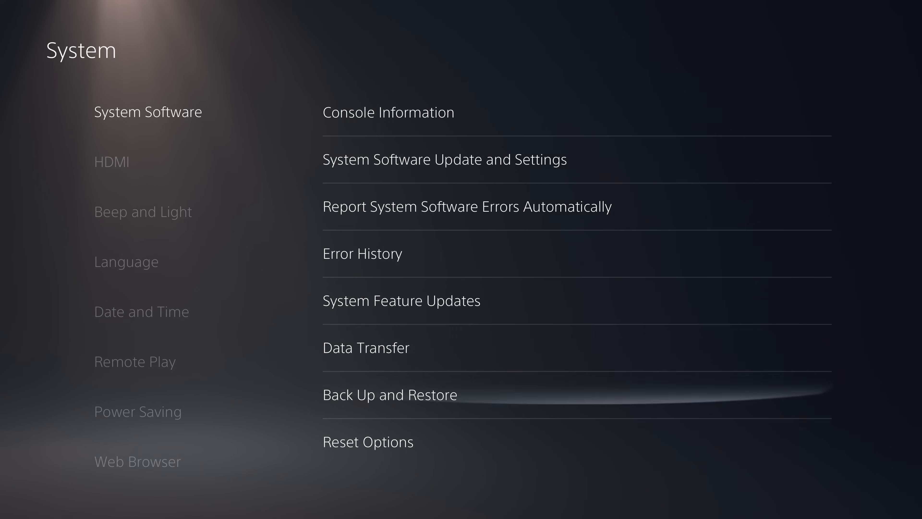
pyautogui.click(390, 394)
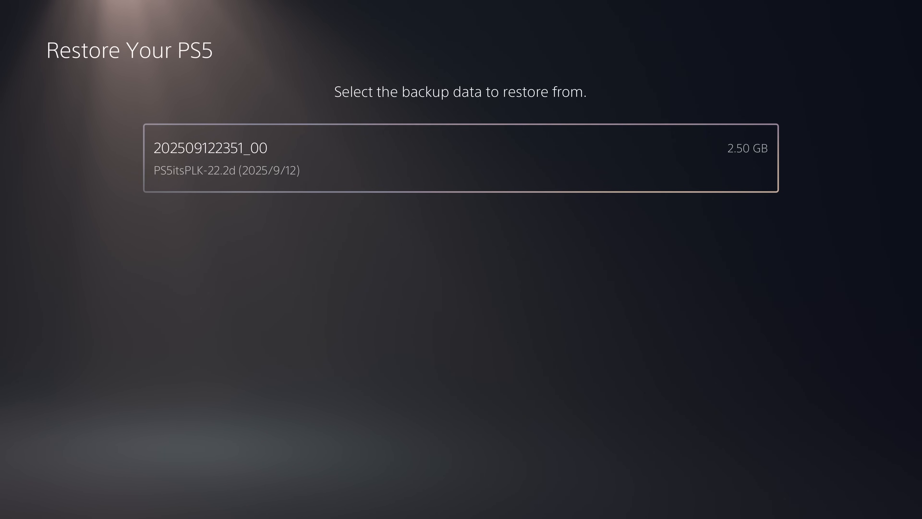
pyautogui.click(461, 158)
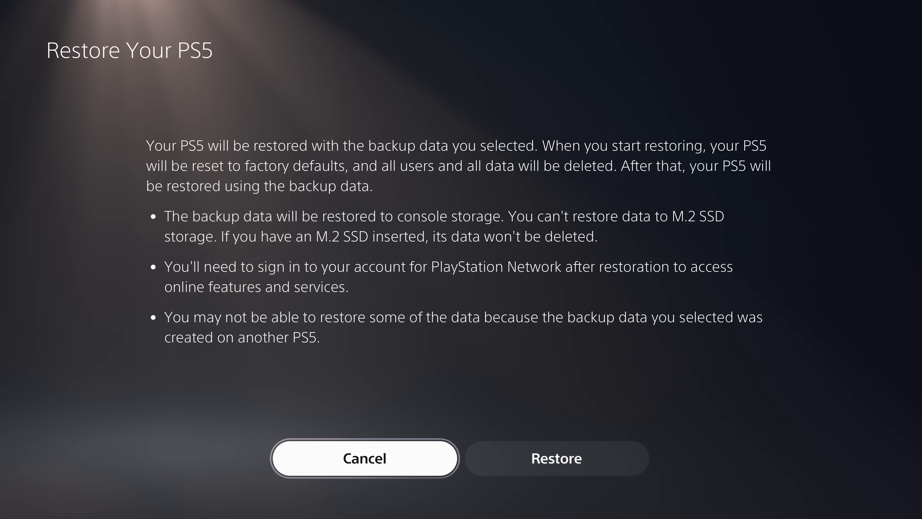
pyautogui.click(364, 458)
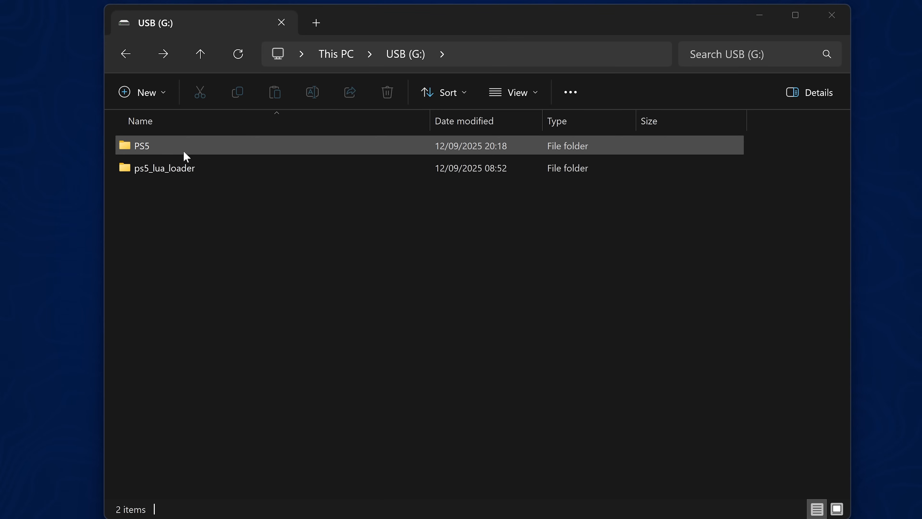
# Step: Go into the USB's ps5_lua_loader folder, which now also holds etaHEN.elf
pyautogui.doubleClick(142, 145)
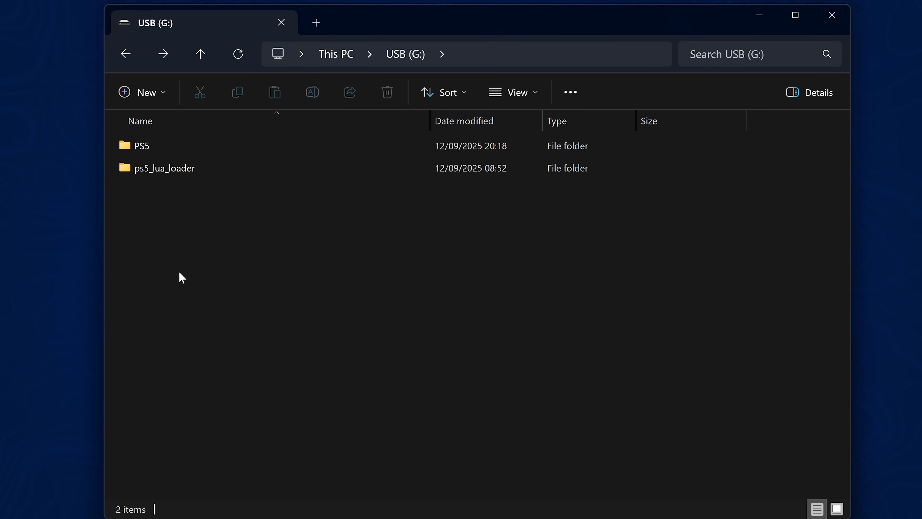
pyautogui.click(165, 167)
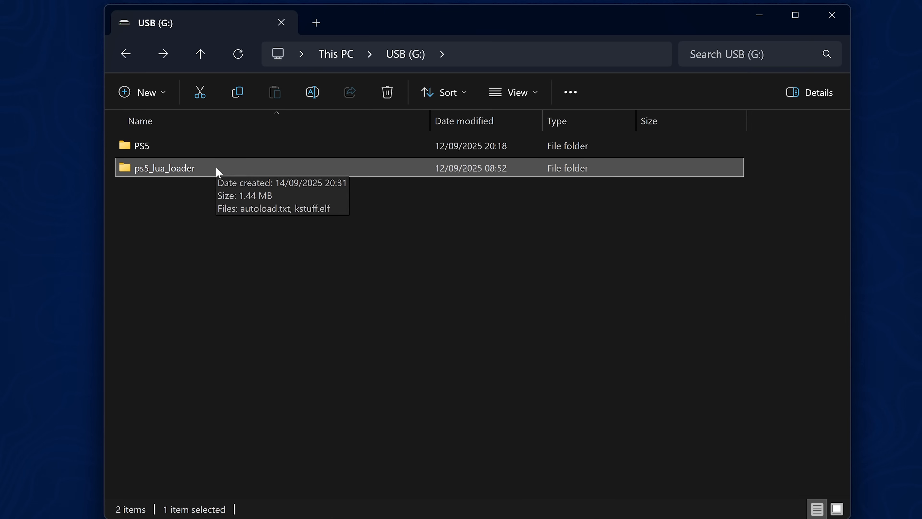
pyautogui.doubleClick(164, 167)
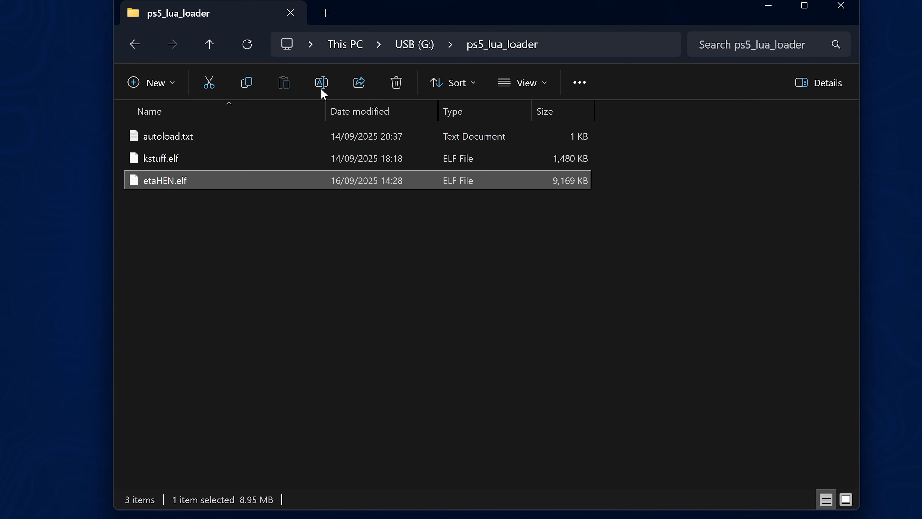
pyautogui.rightClick(165, 180)
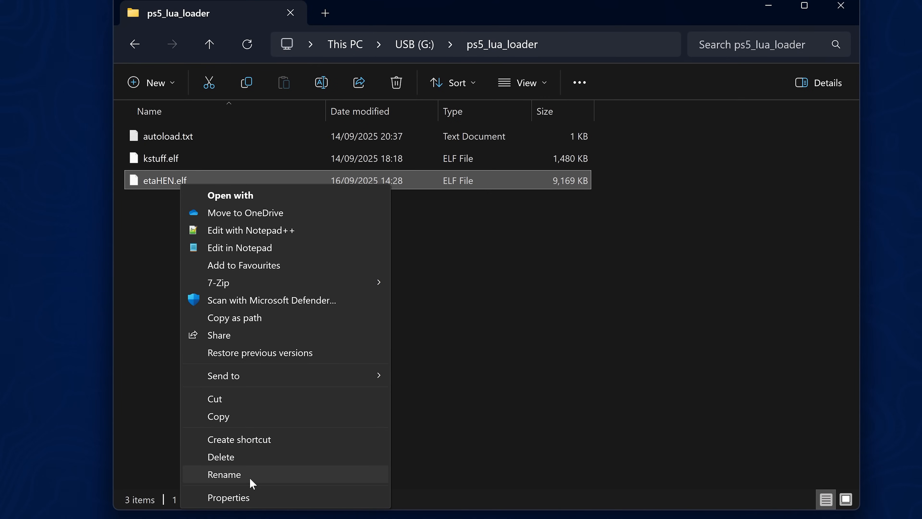
# Step: Change autoload.txt to load etaHEN.elf instead of kstuff.elf and save it
pyautogui.click(171, 136)
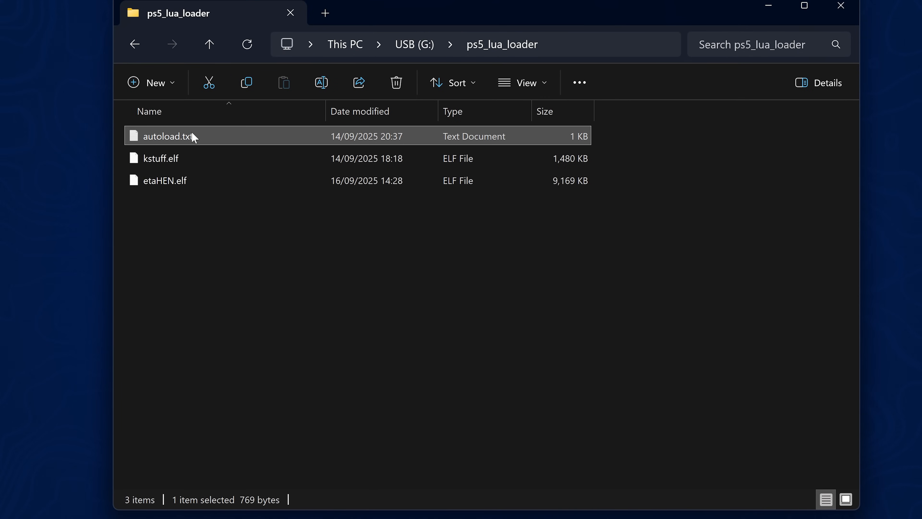
pyautogui.doubleClick(173, 136)
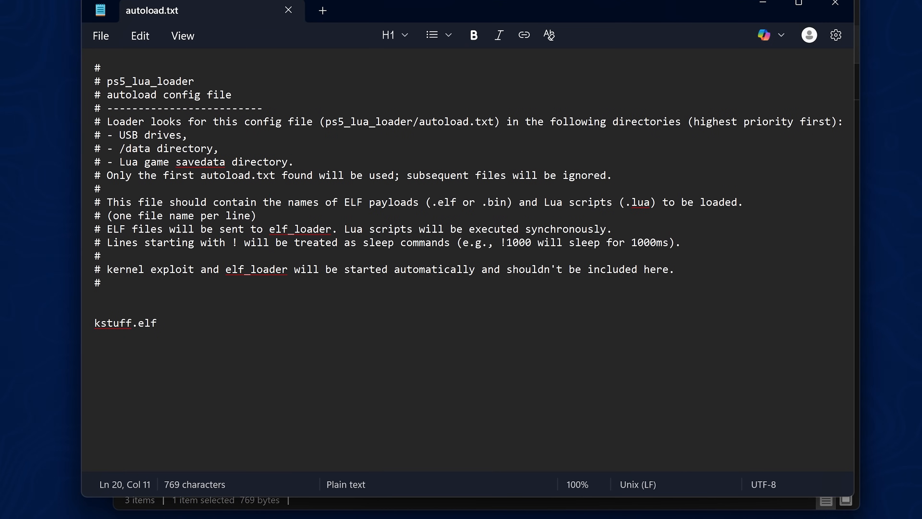
pyautogui.write('etaHEN.elf')
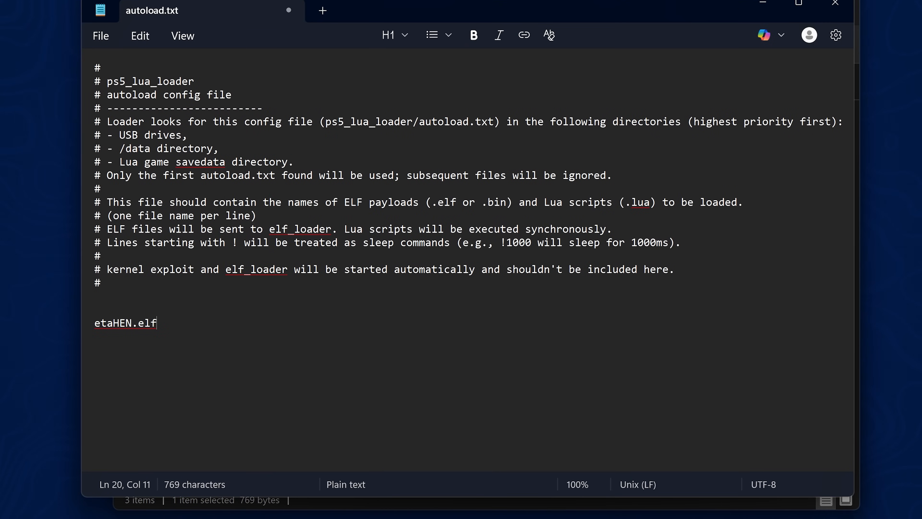
pyautogui.click(835, 7)
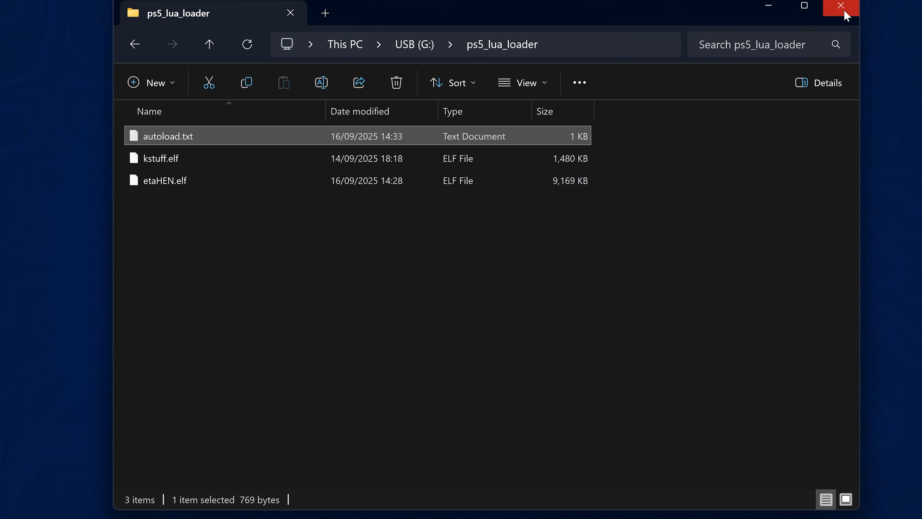
# Step: Create an etaHEN\games folder on the USB drive and copy the PPSA23226-app game folder into it
pyautogui.click(209, 45)
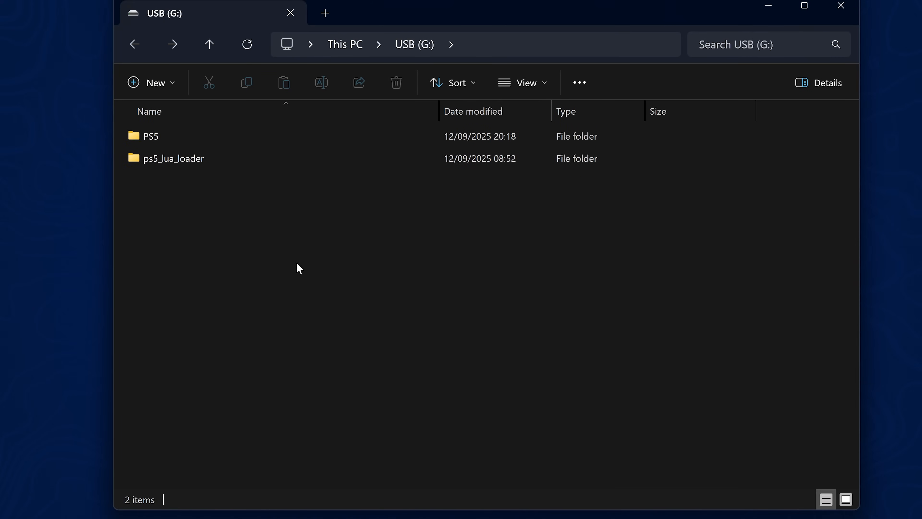
pyautogui.click(151, 82)
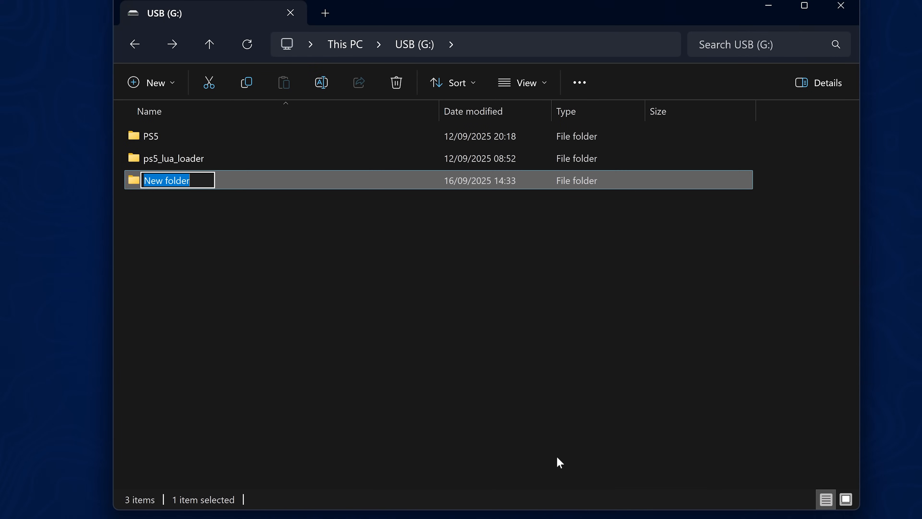
pyautogui.write('etaHEN')
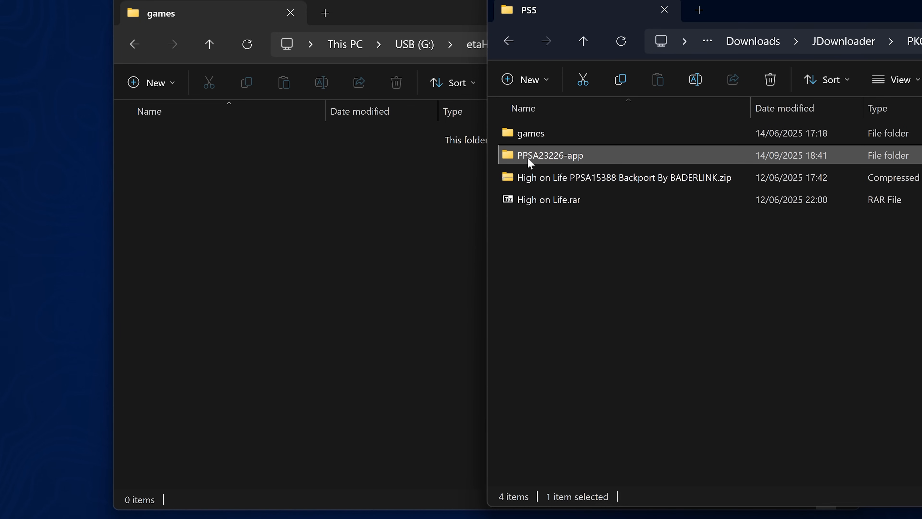
pyautogui.moveTo(542, 159)
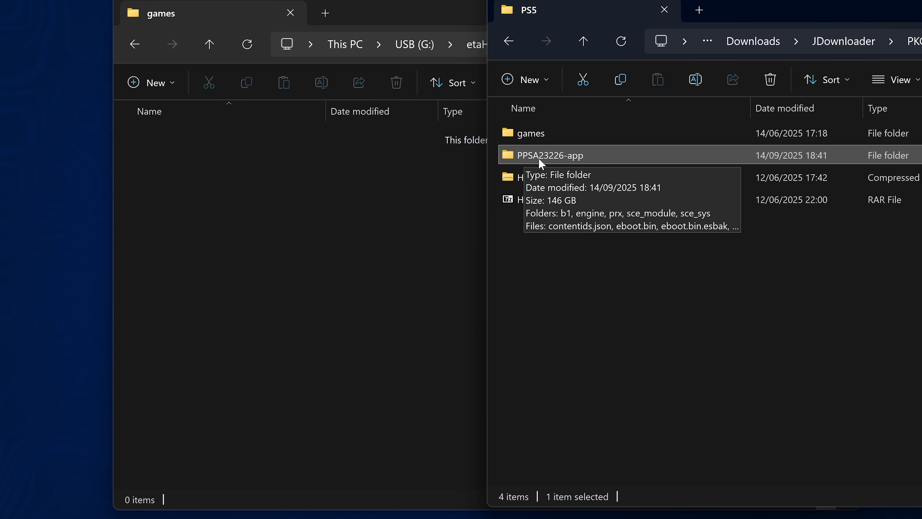
pyautogui.doubleClick(551, 155)
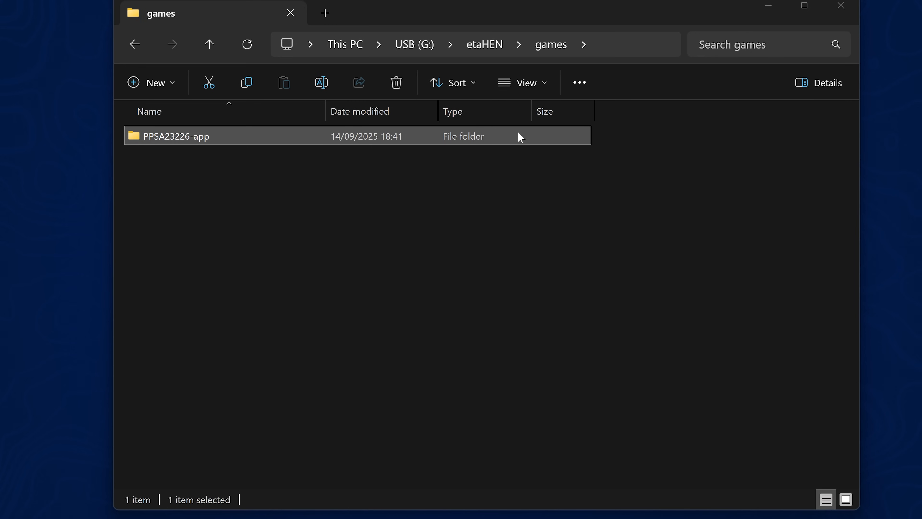
# Step: Inspect the copied PPSA23226-app folder: b1, engine, prx, sce_module, sce_sys and eboot.bin
pyautogui.doubleClick(176, 136)
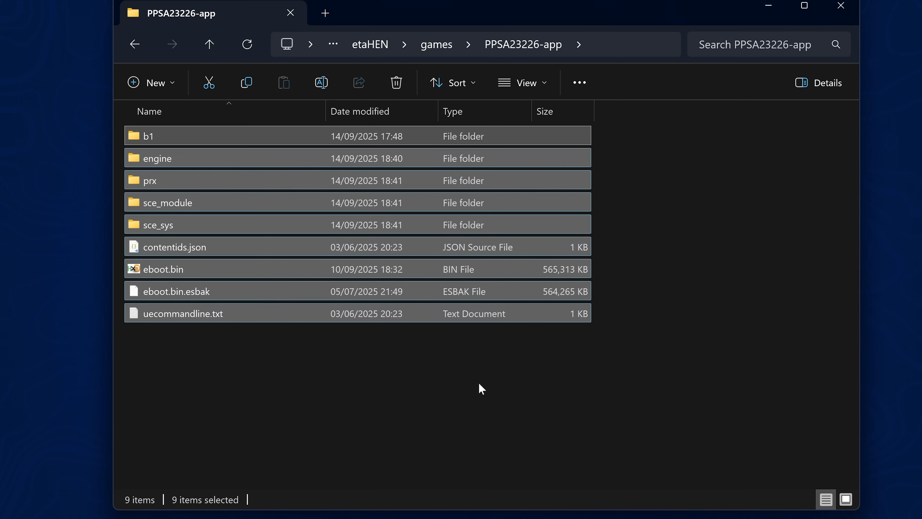
pyautogui.moveTo(456, 390)
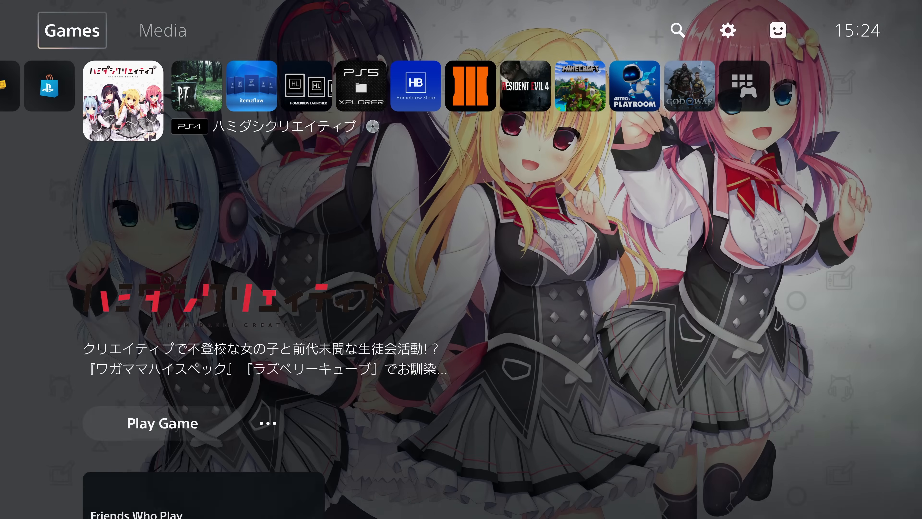
# Step: Check Console Information shows etaHEN Beta 2.3 running, then return toward the etaHEN Toolbox
pyautogui.click(727, 31)
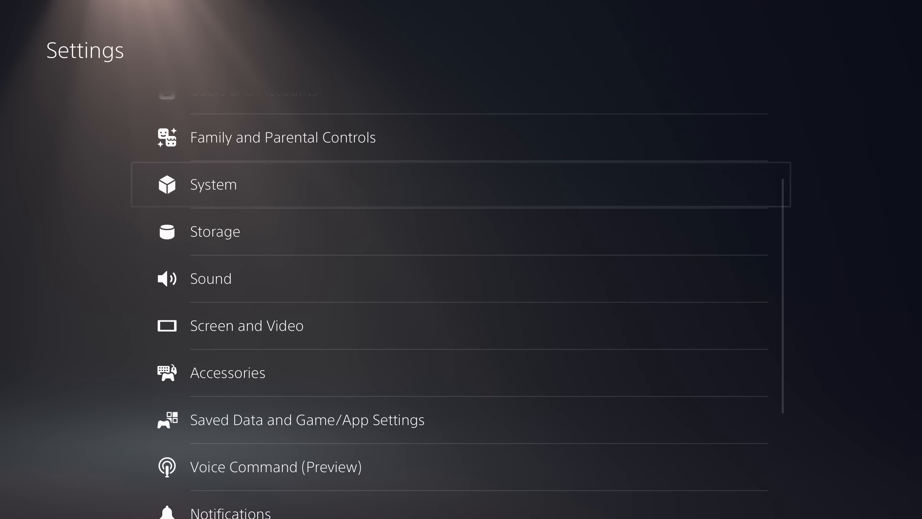
pyautogui.click(213, 184)
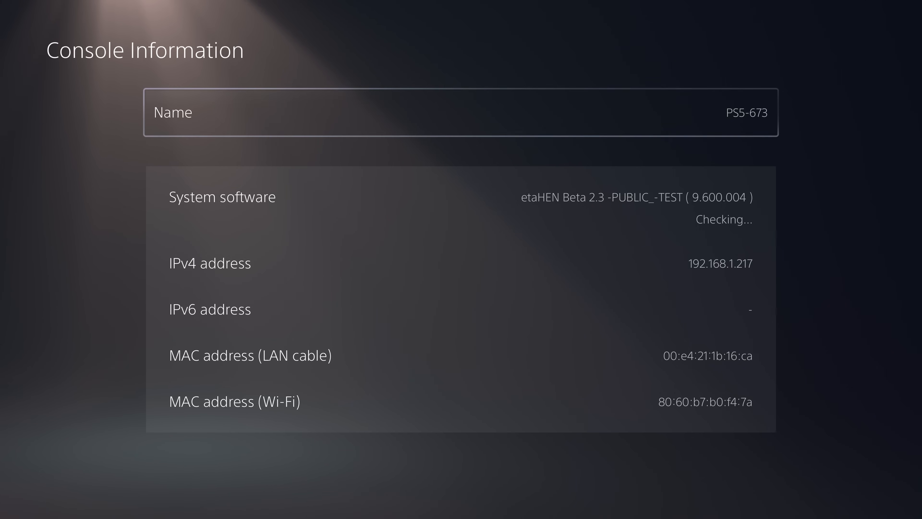
pyautogui.press('Escape')
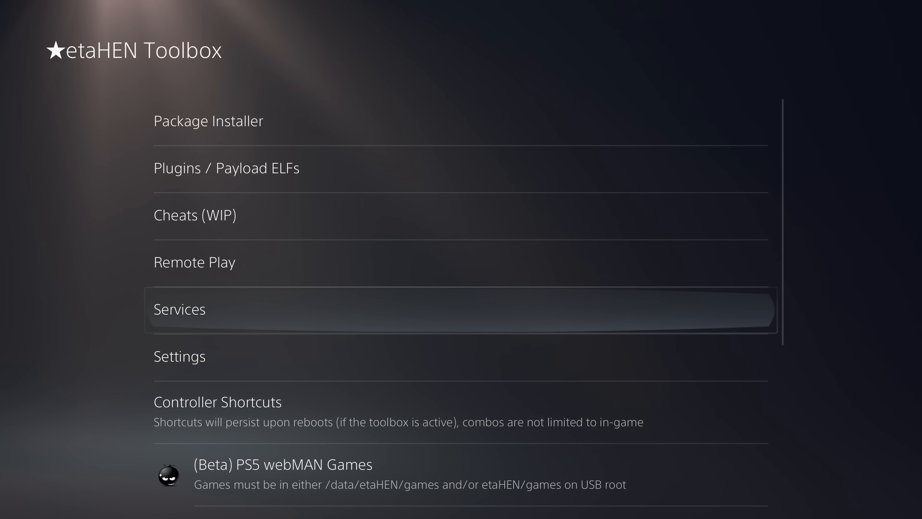
# Step: Launch the Black Myth: Wukong backup from PS5 webMAN Games
pyautogui.click(282, 464)
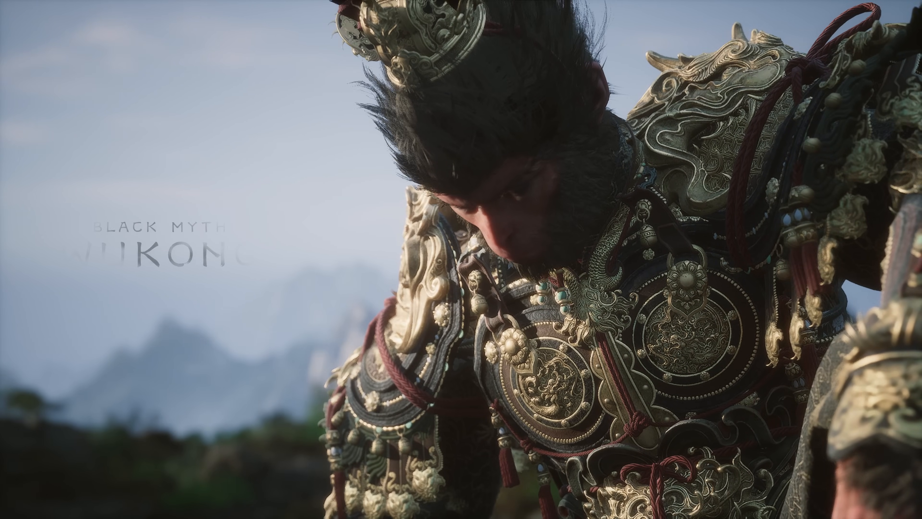
# Step: Leave the game for the home screen and reopen the etaHEN Toolbox via Settings
pyautogui.press('PS')
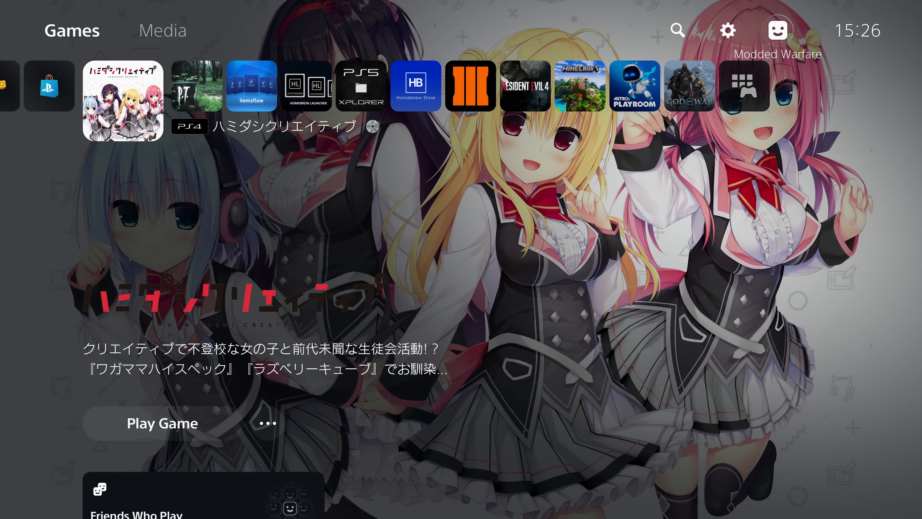
pyautogui.click(727, 31)
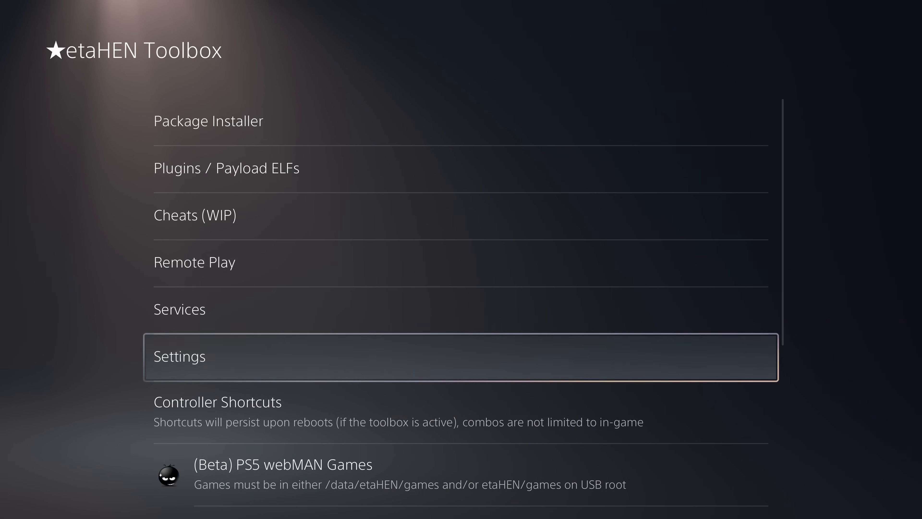
# Step: Assign Toggle Kstuff the Hold R2 + L2 controller shortcut
pyautogui.click(218, 401)
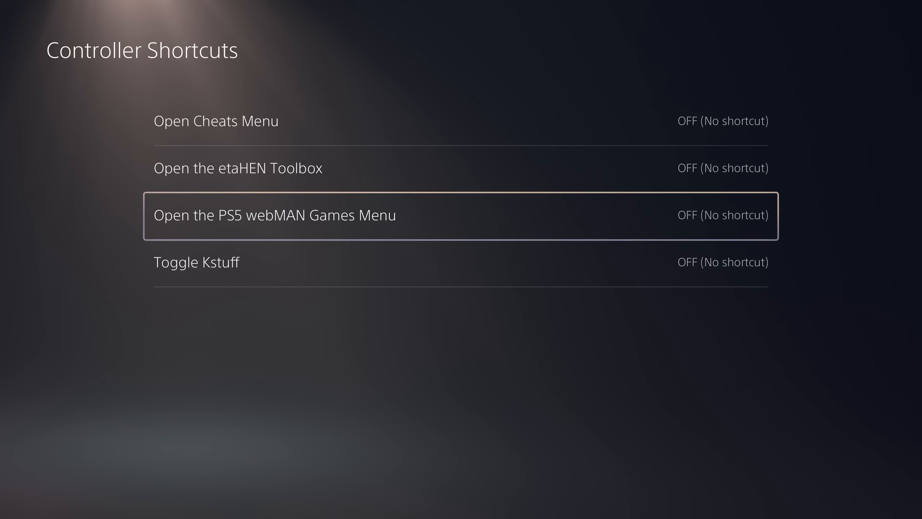
pyautogui.click(197, 262)
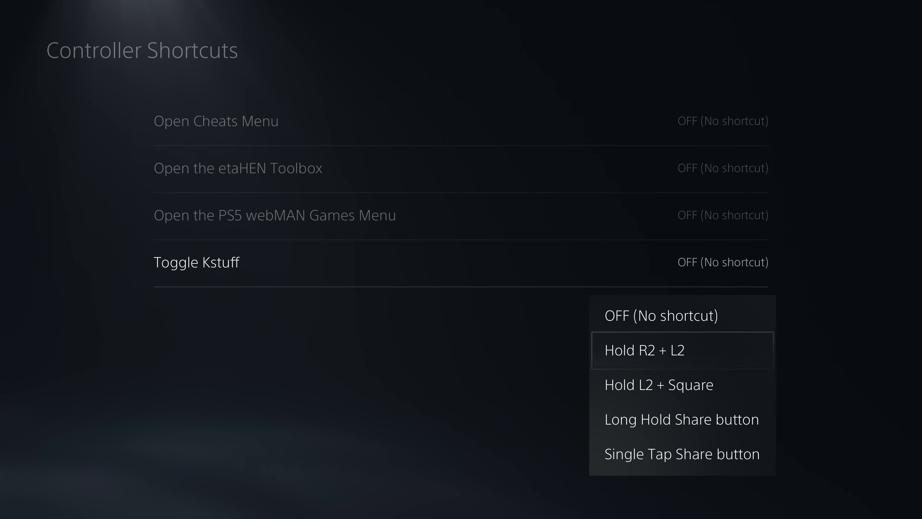
pyautogui.click(682, 453)
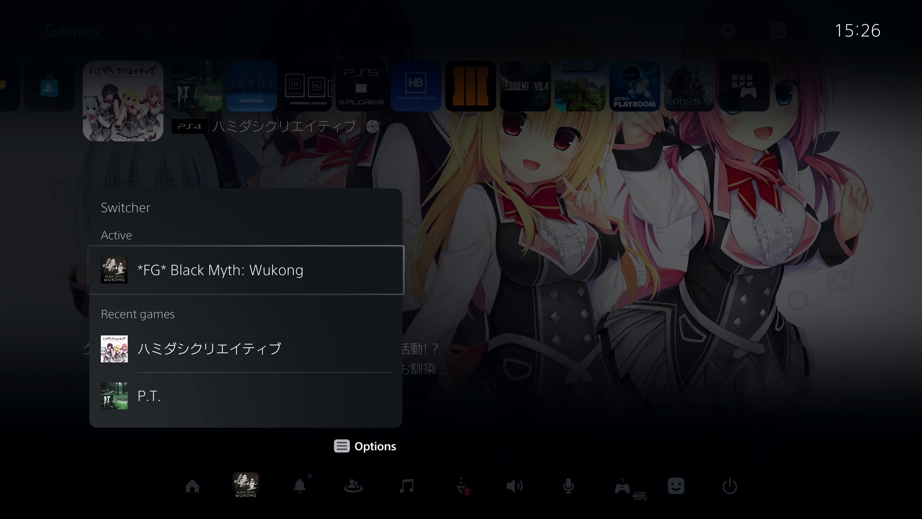
# Step: Switch back to *FG* Black Myth: Wukong so kstuff can be toggled off in-game
pyautogui.click(245, 269)
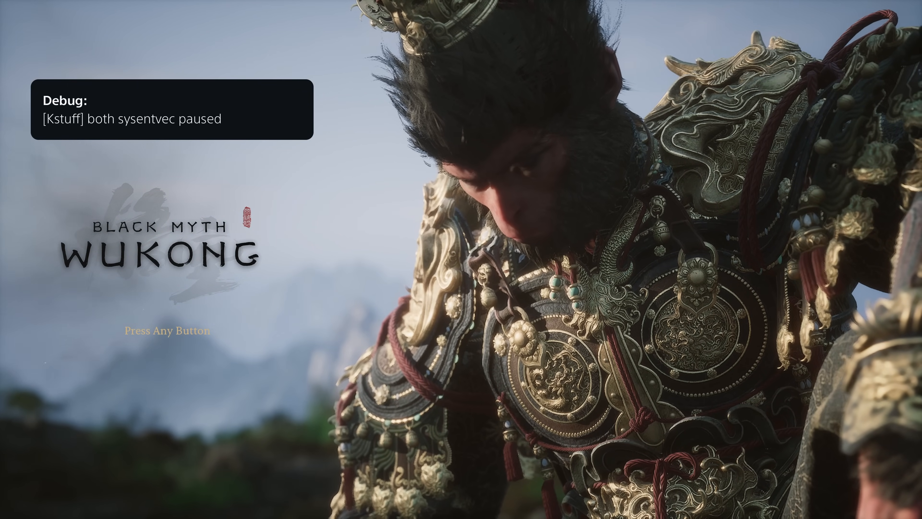